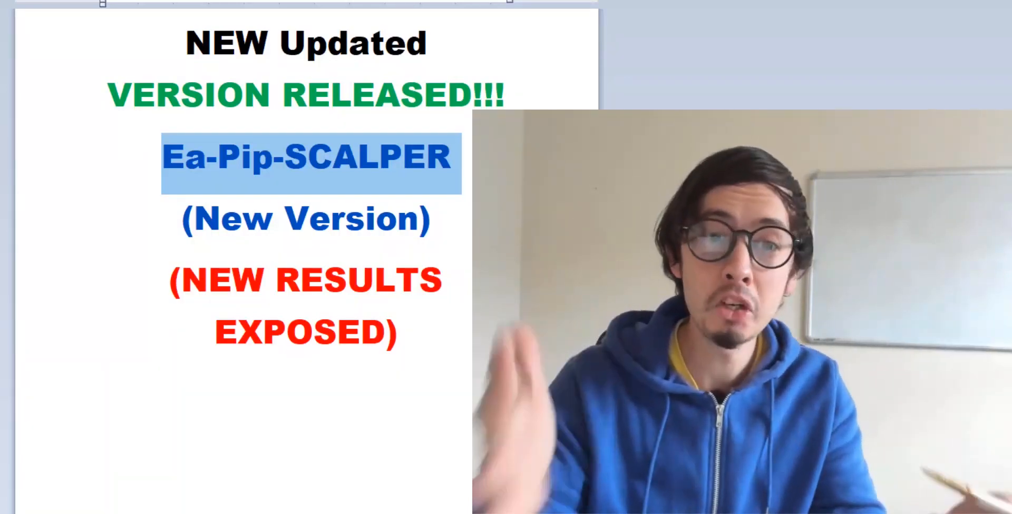
mouse_move(143, 167)
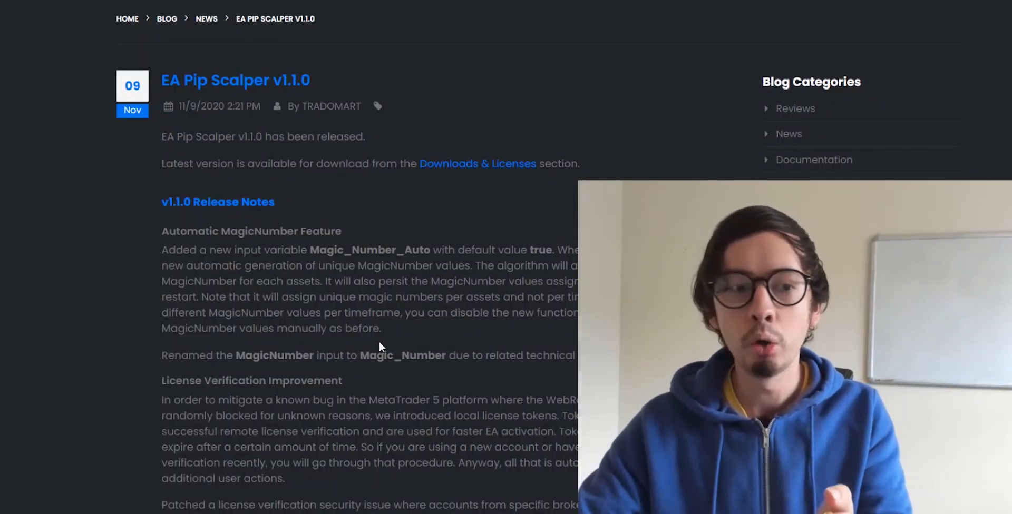
- Highlight the License Verification explanation in the v1.1.0 release notes, then switch to MetaTrader 4
drag(163, 163, 315, 164)
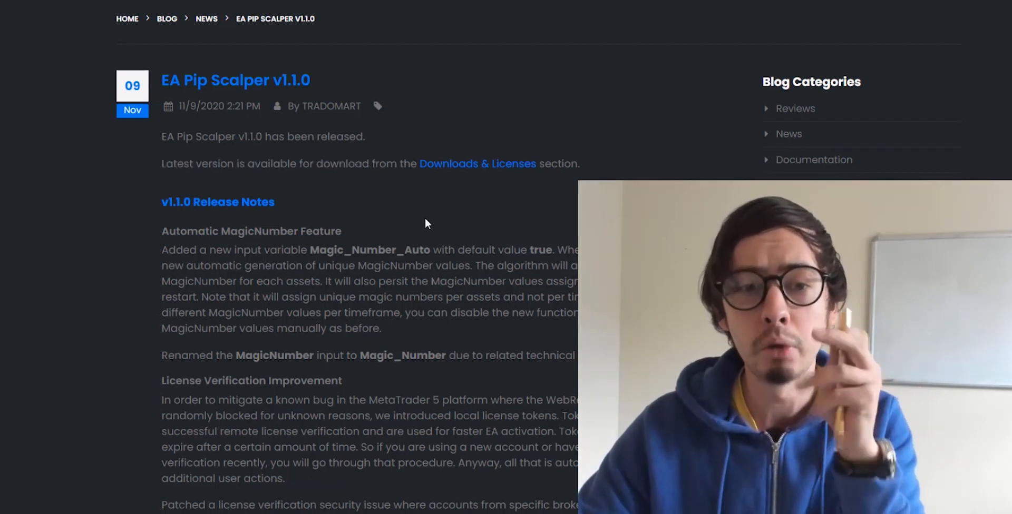
double_click(558, 163)
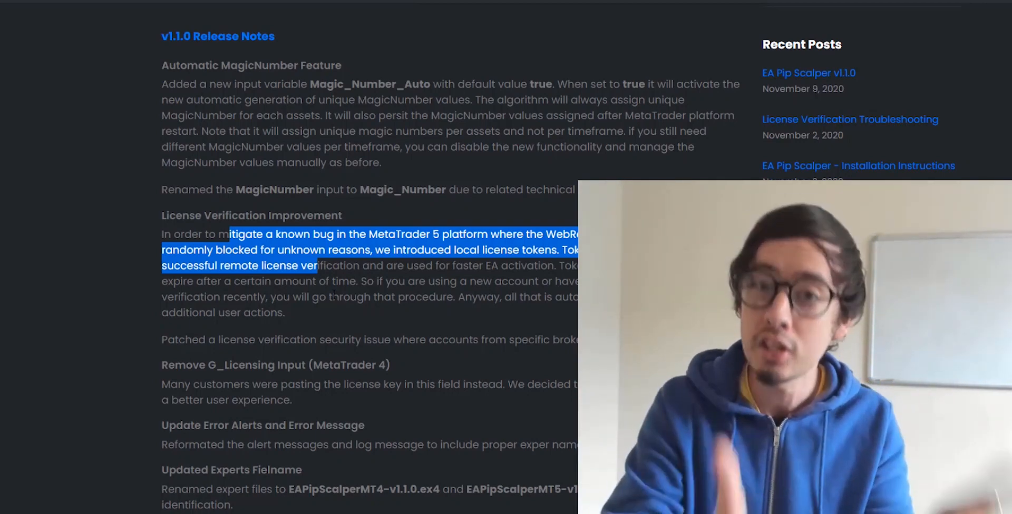
click(486, 334)
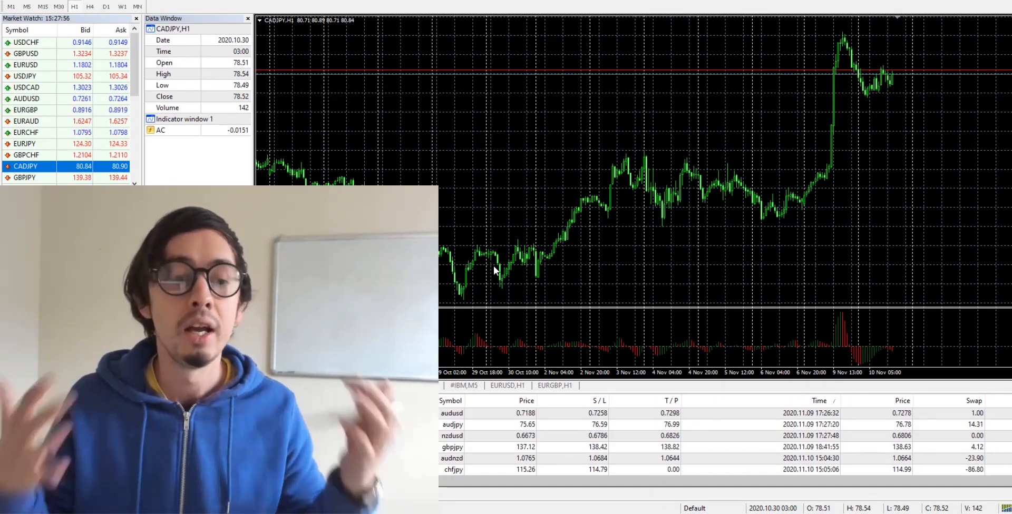
mouse_move(662, 204)
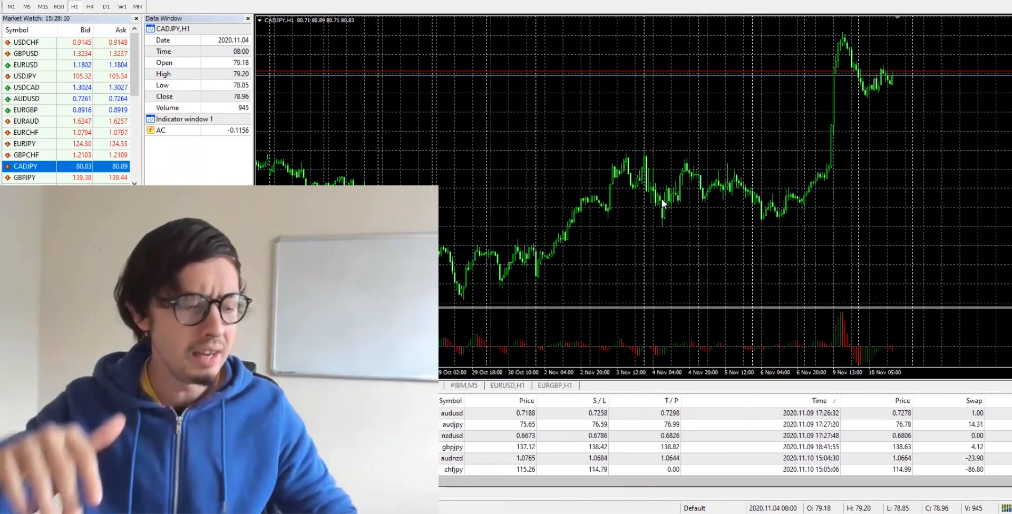
- Switch from the CADJPY H1 chart to the browser showing the EA Pip Scalper homepage
key(alt+tab)
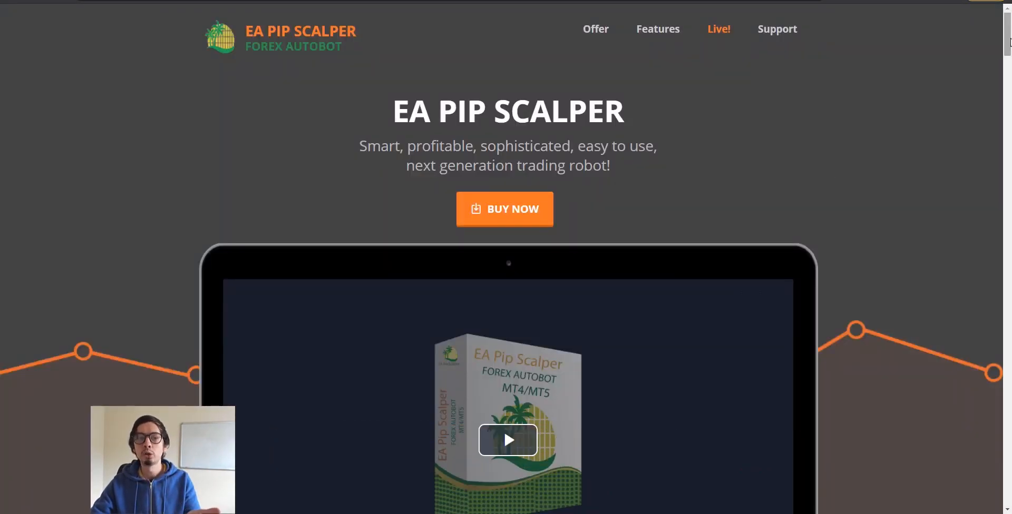
mouse_move(994, 77)
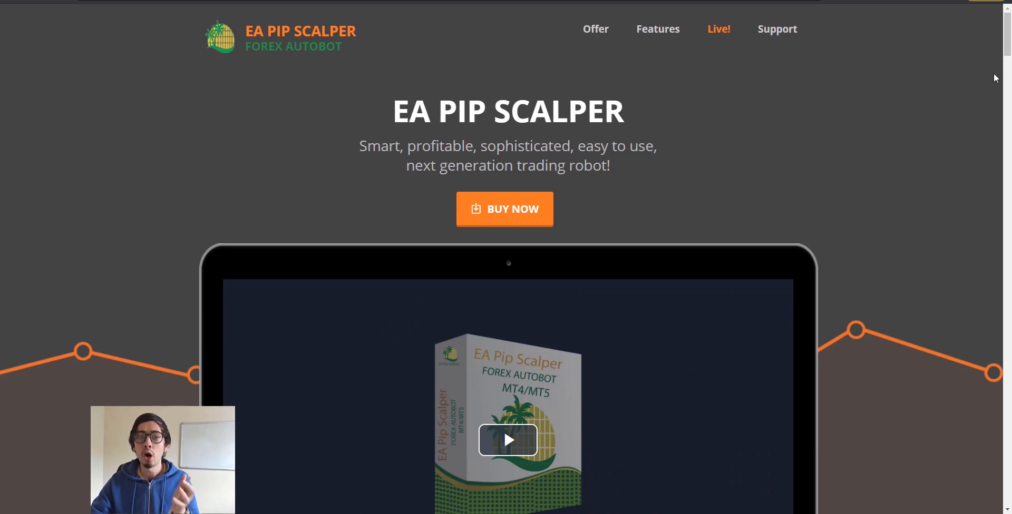
mouse_move(915, 211)
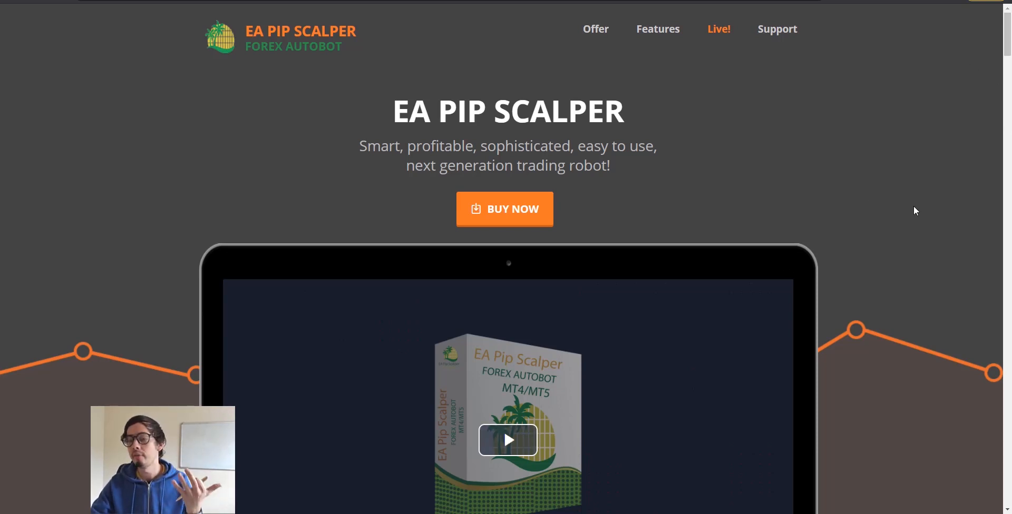
mouse_move(811, 39)
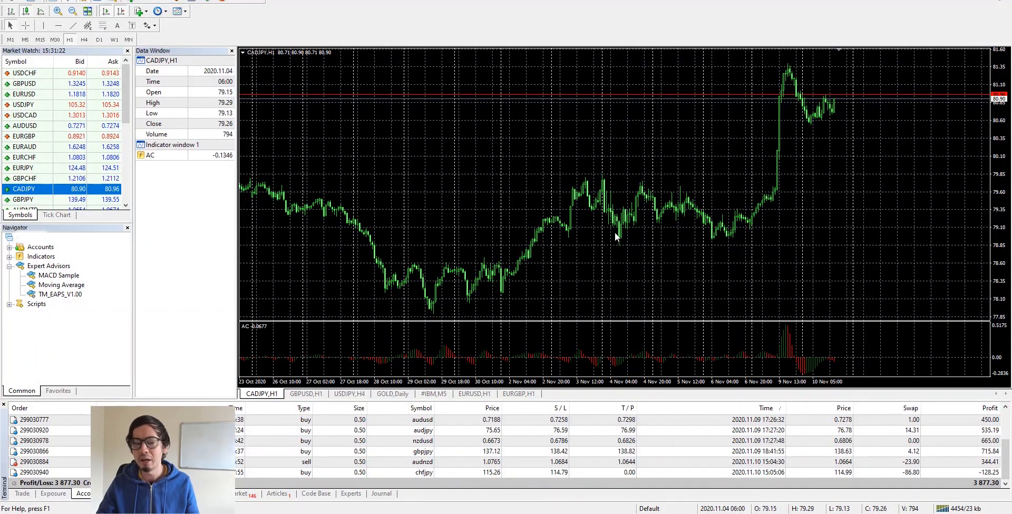
mouse_move(866, 331)
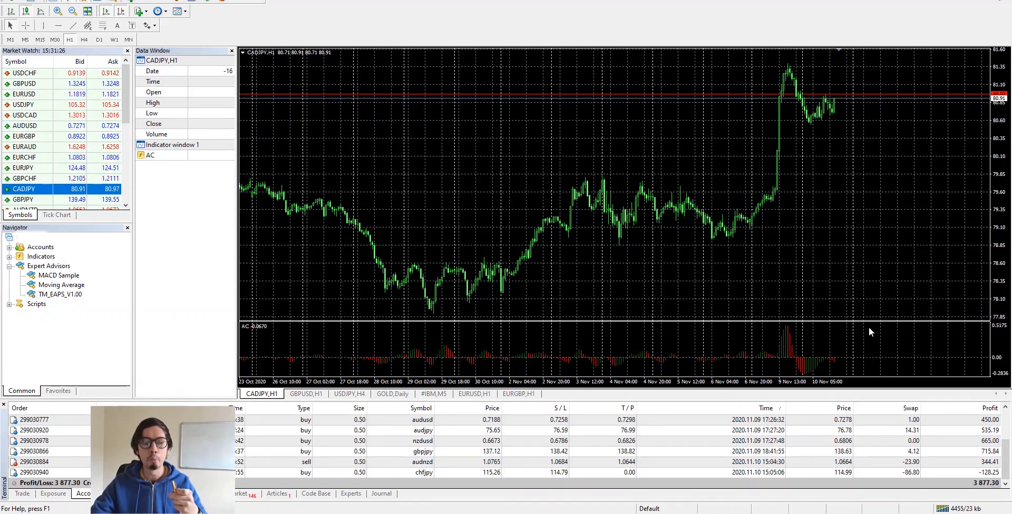
mouse_move(857, 322)
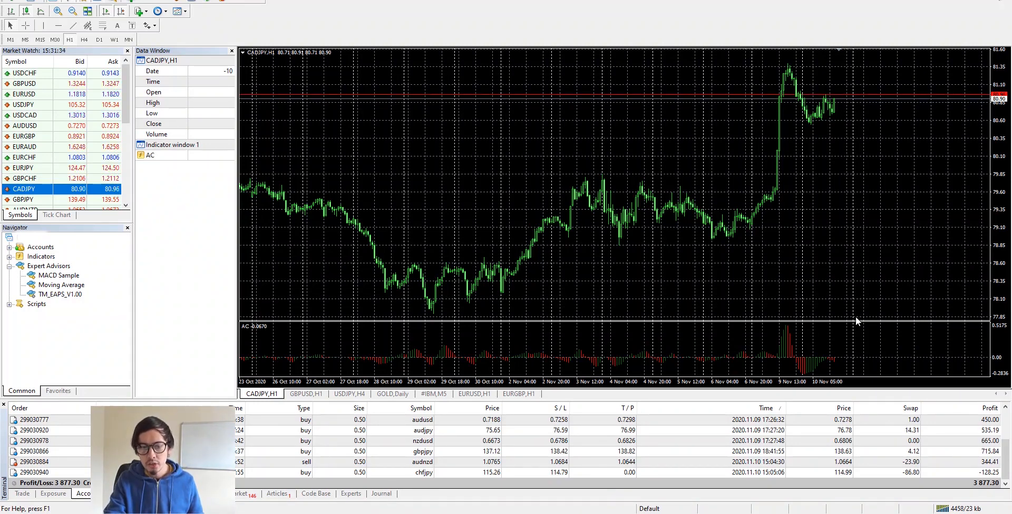
mouse_move(910, 376)
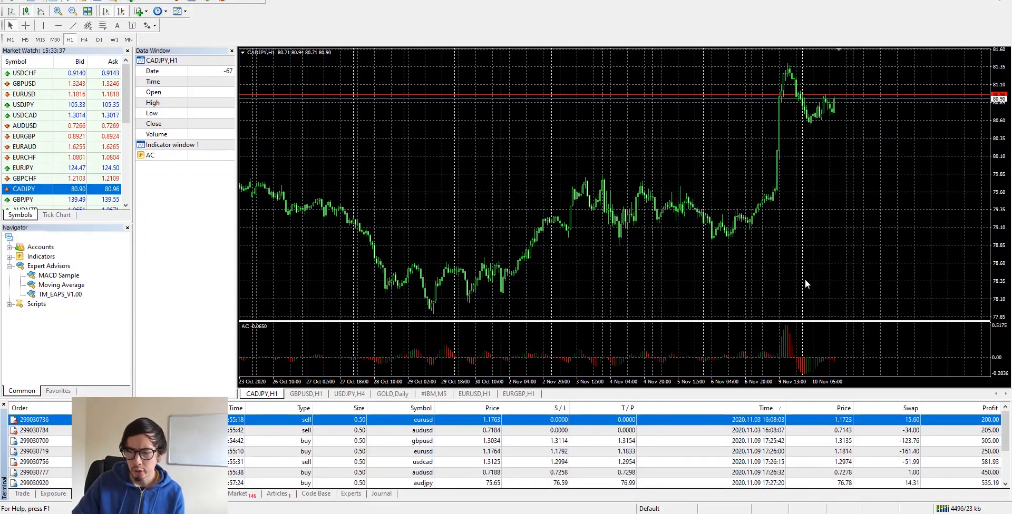
mouse_move(800, 287)
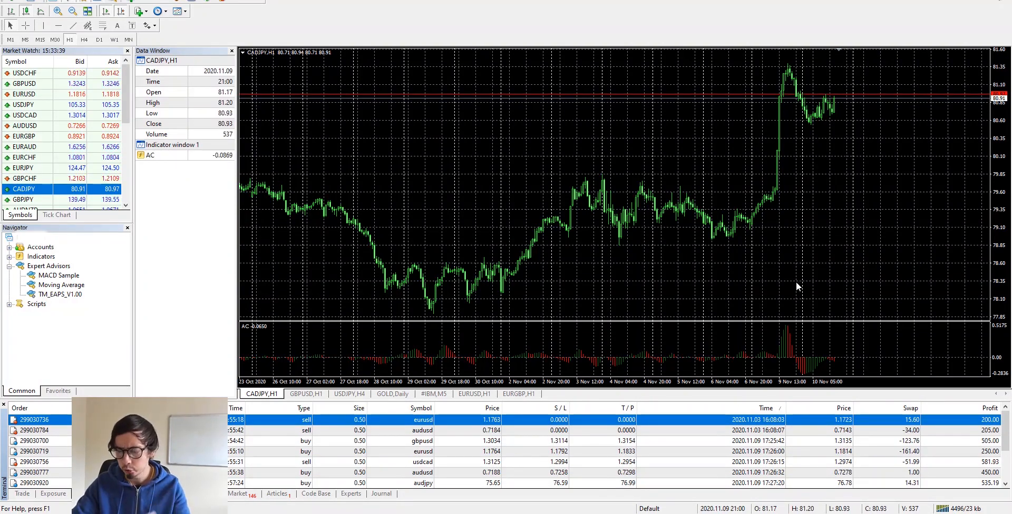
mouse_move(826, 418)
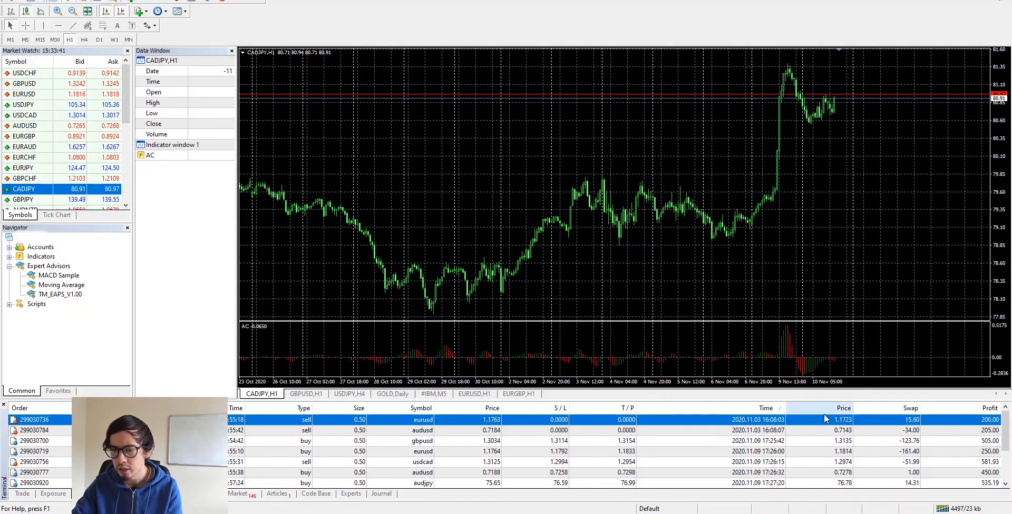
mouse_move(849, 256)
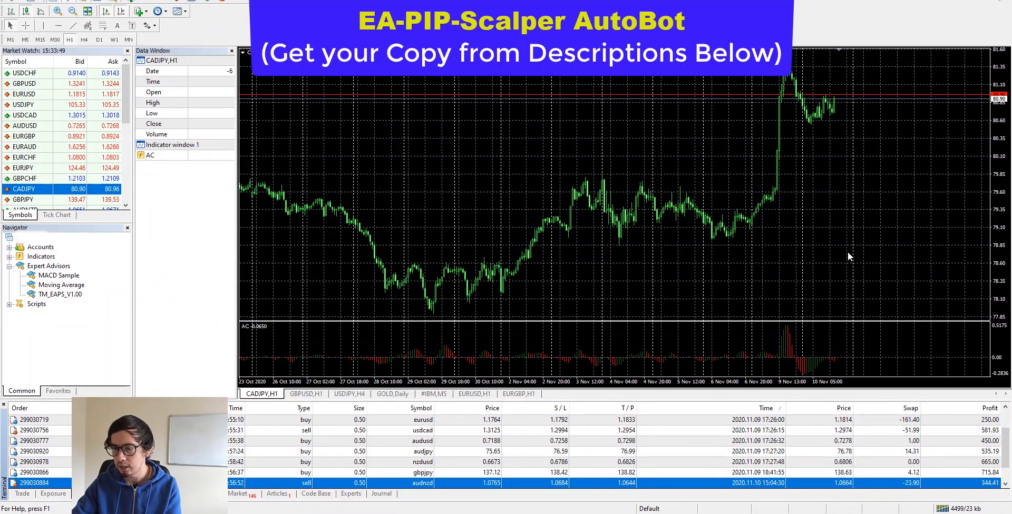
mouse_move(836, 174)
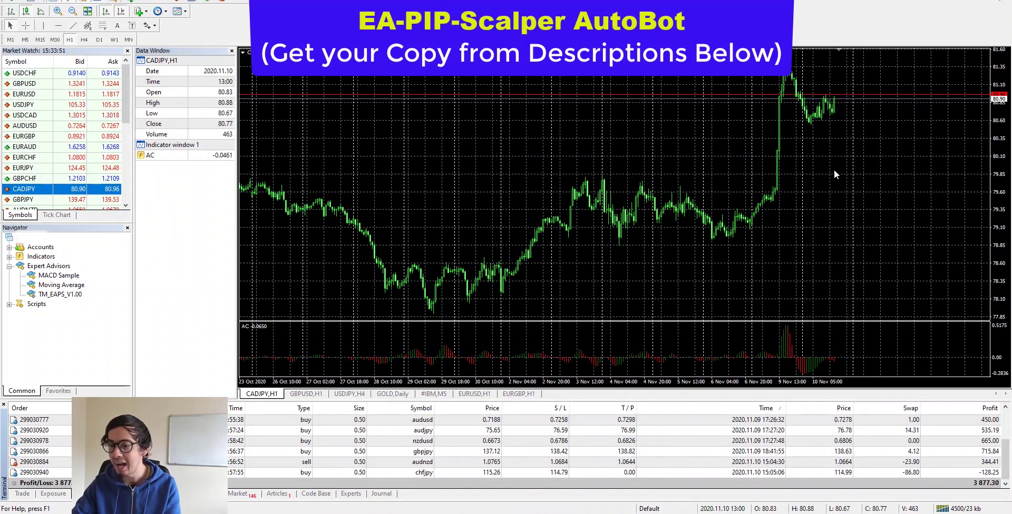
mouse_move(839, 221)
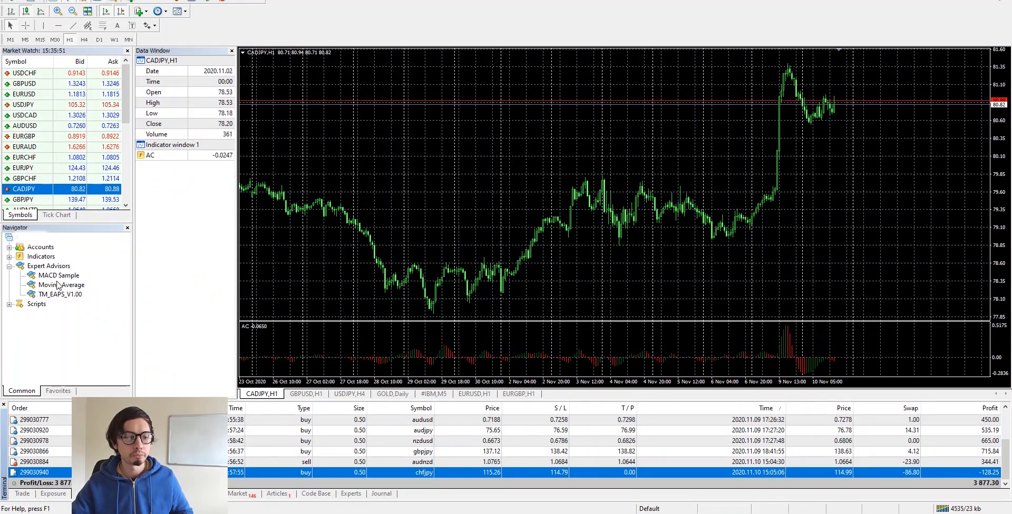
- Attach TM_EAPS_V1.00 to the chart and try risk percentage values 7.0, 8.0 and 10.0
double_click(62, 294)
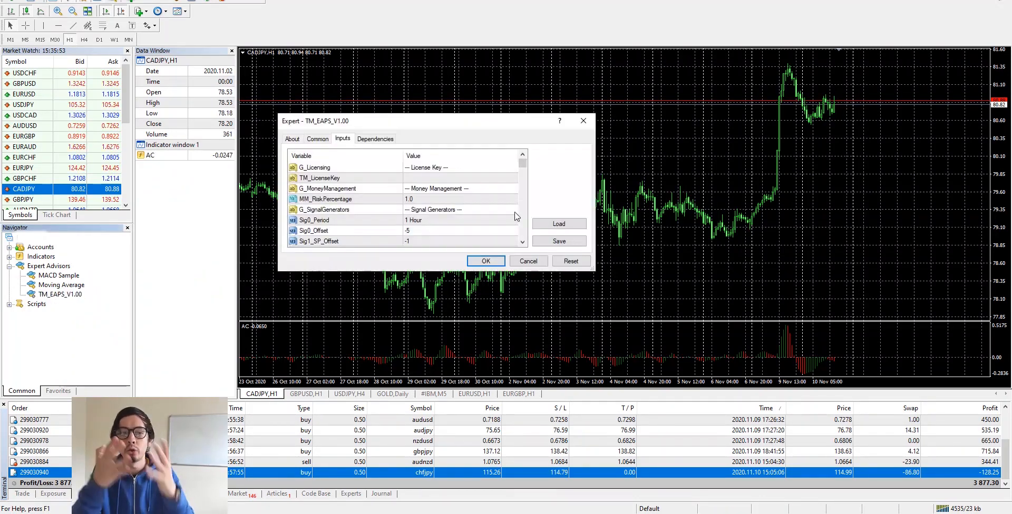
mouse_move(476, 205)
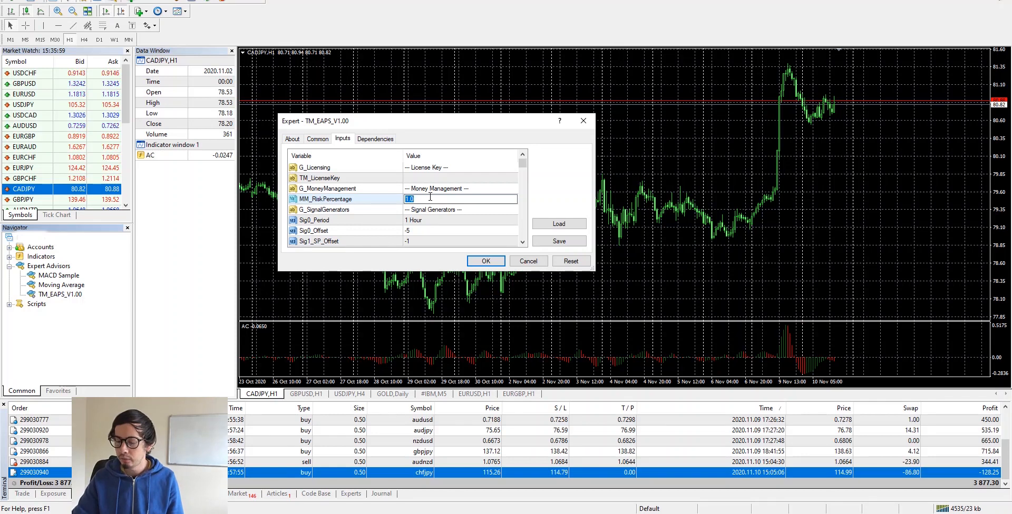
text(7.0)
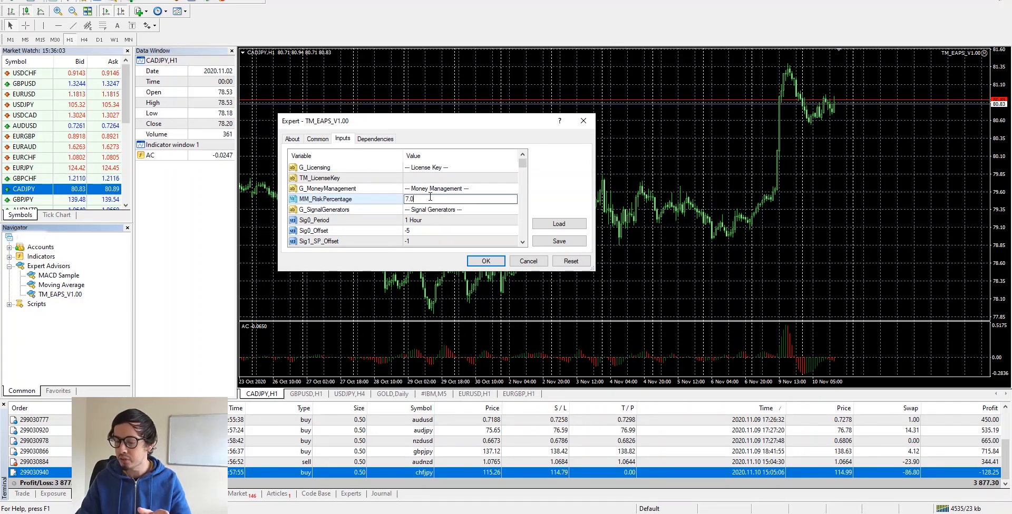
text(8.0)
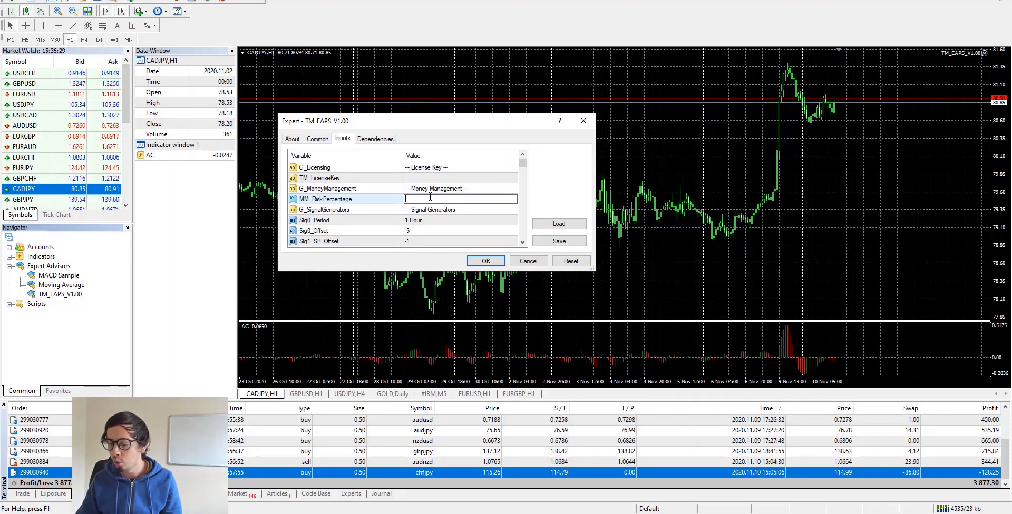
text(10.0)
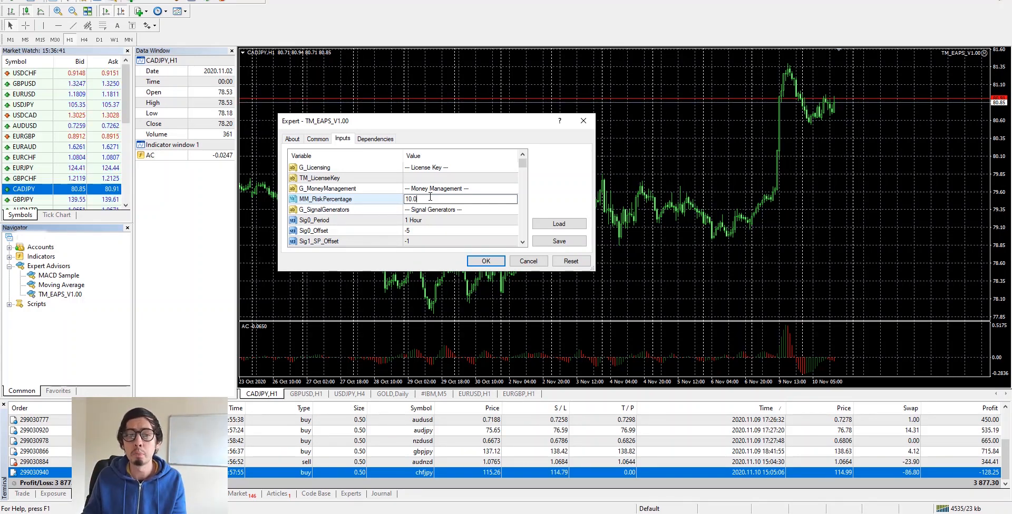
- Replace the risk percentage with 5.0, 7.0, 5.0 and finally 20.0
key(ctrl+a)
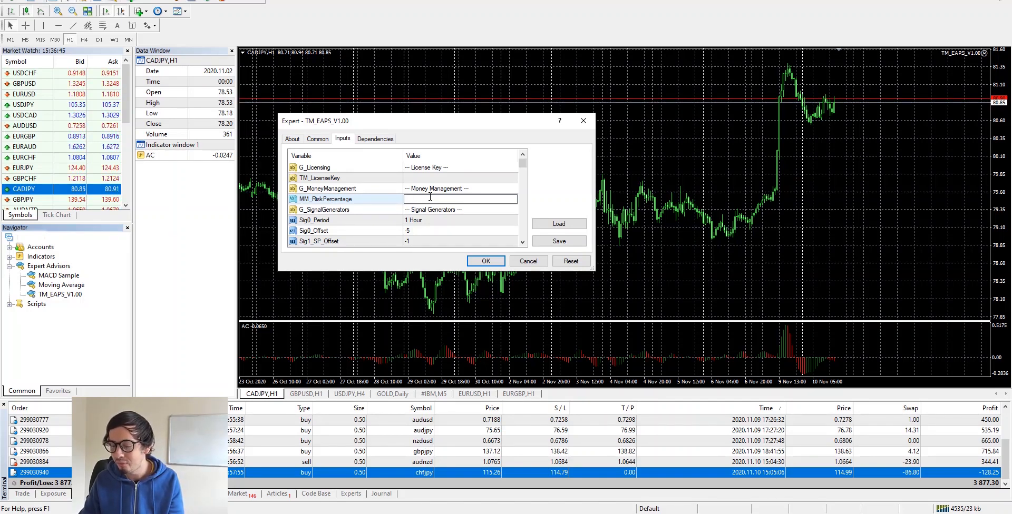
text(5.0)
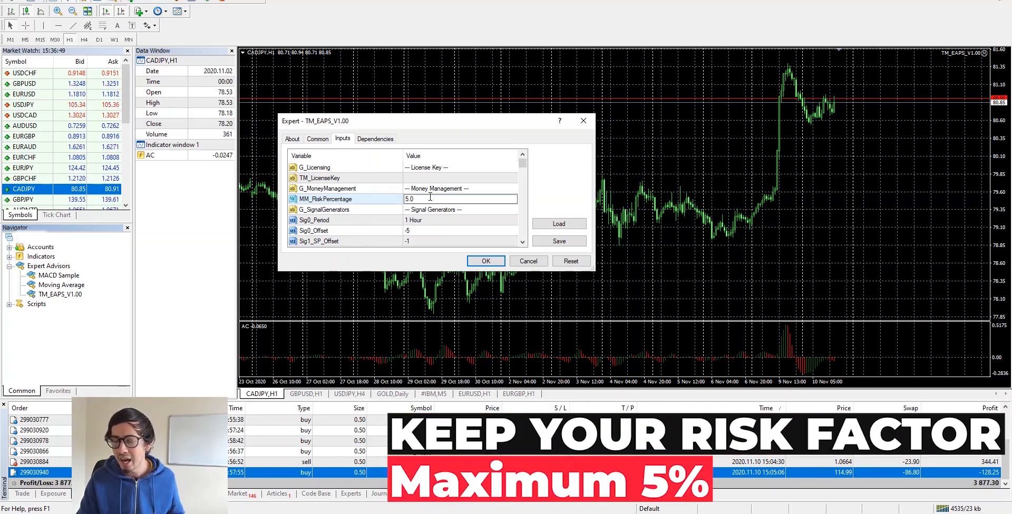
text(7.0)
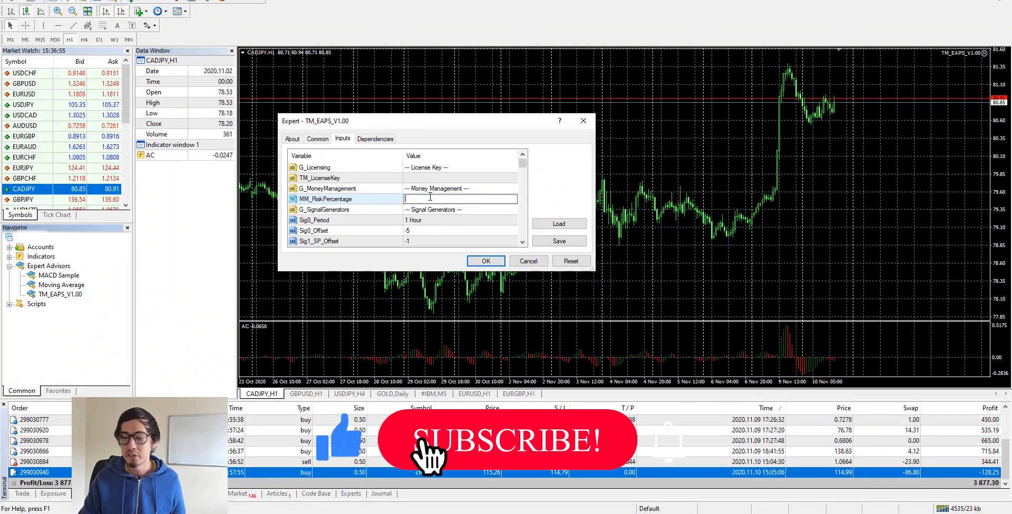
text(5.0)
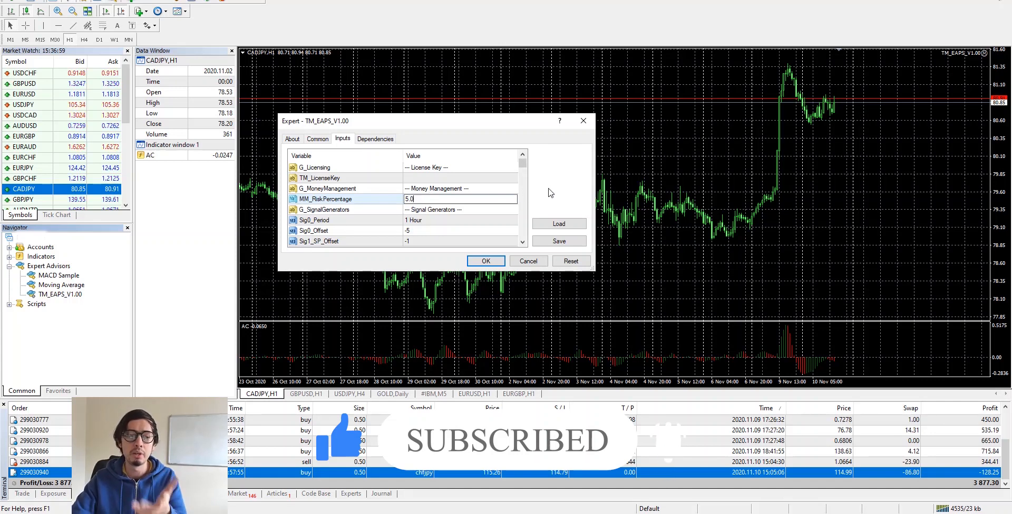
mouse_move(565, 188)
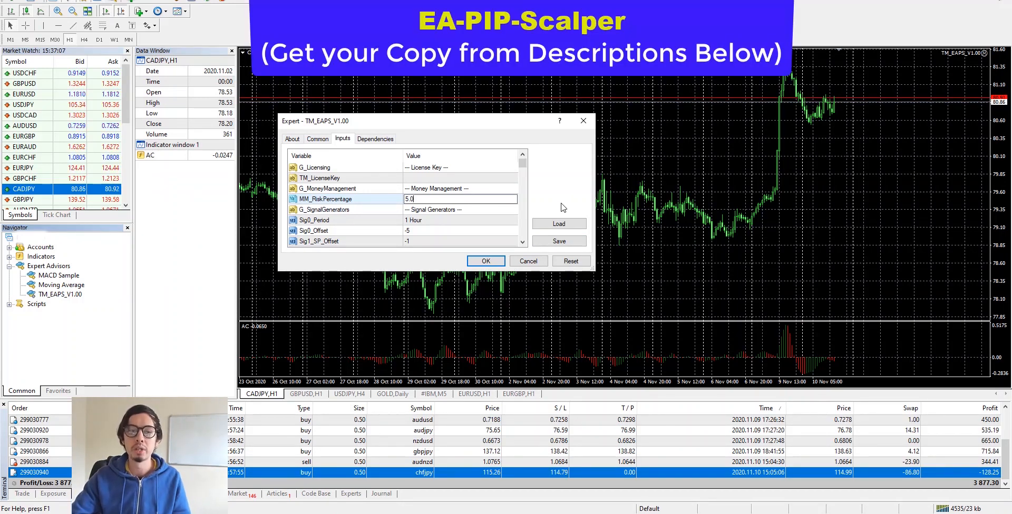
text(2)
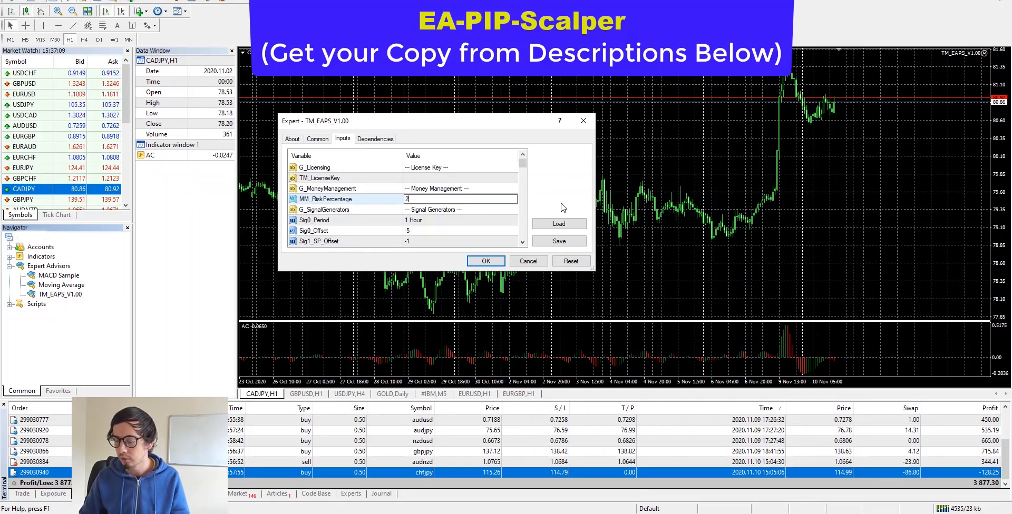
text(0.0)
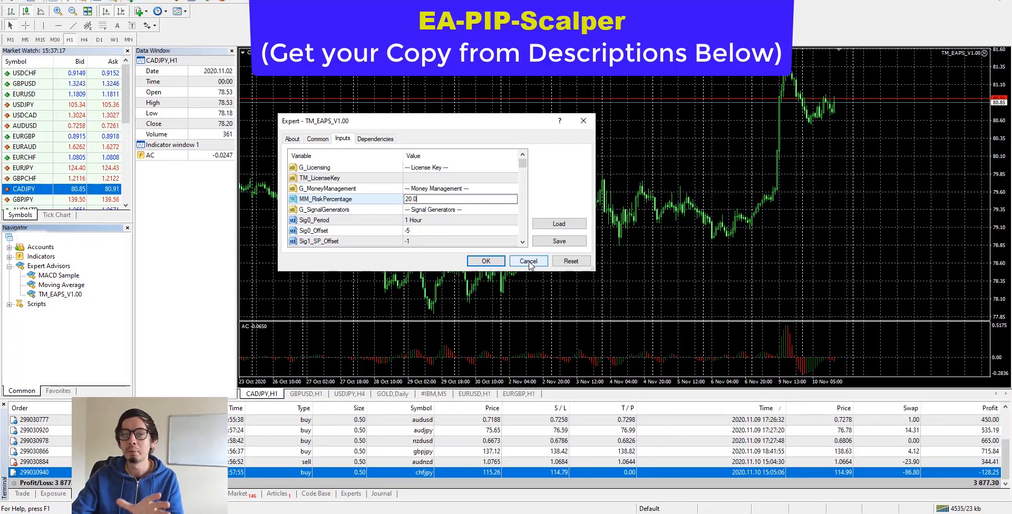
- Cancel the edits, reopen TM_EAPS_V1.00 to confirm risk percentage is 1.0, and cancel again
click(527, 261)
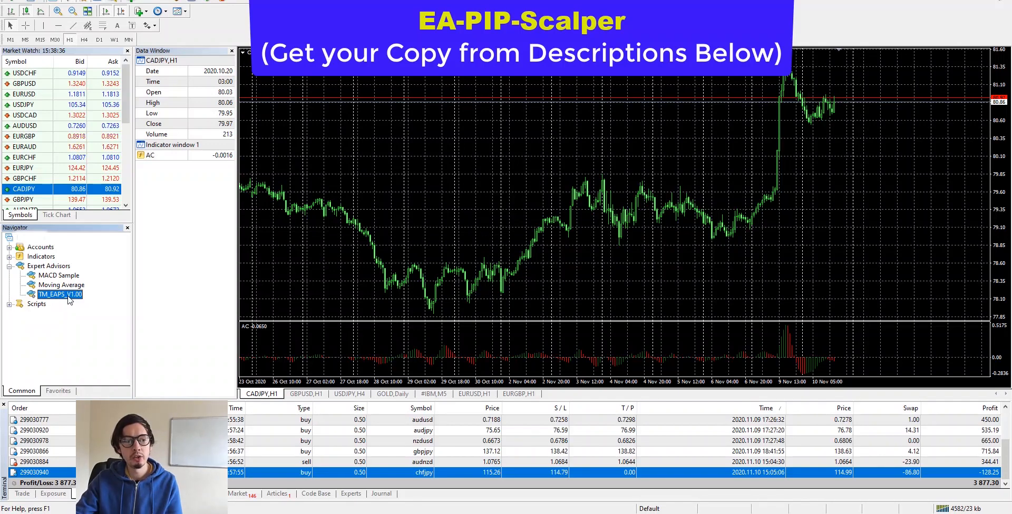
double_click(60, 295)
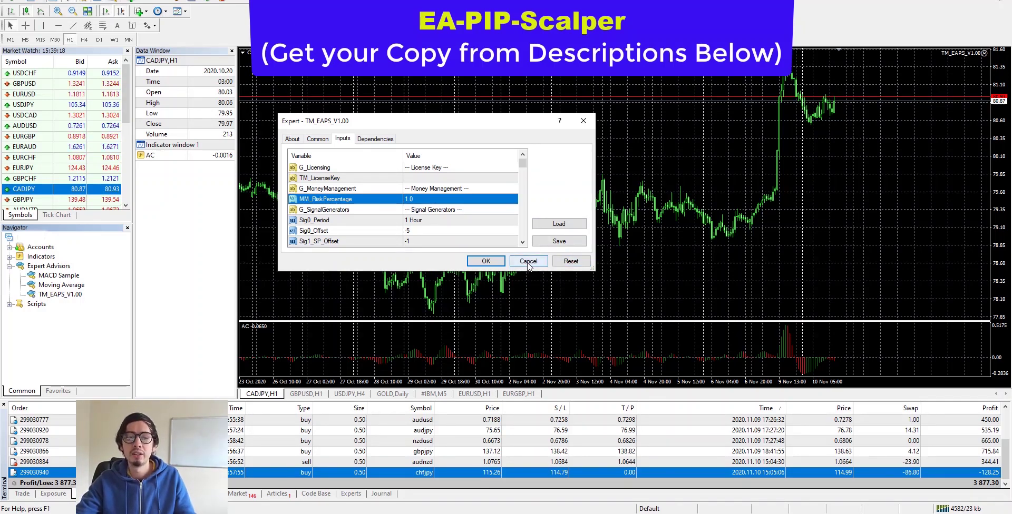
click(528, 260)
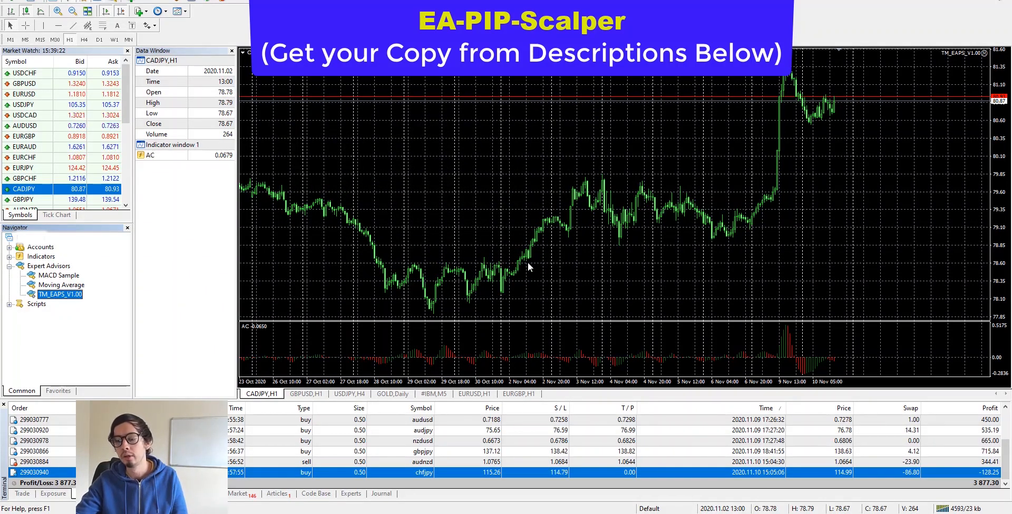
mouse_move(729, 353)
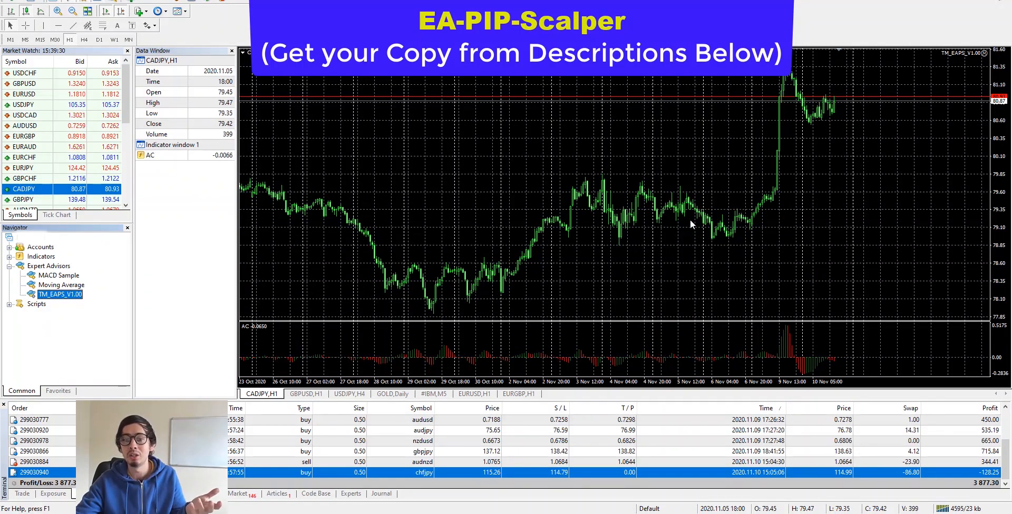
mouse_move(677, 216)
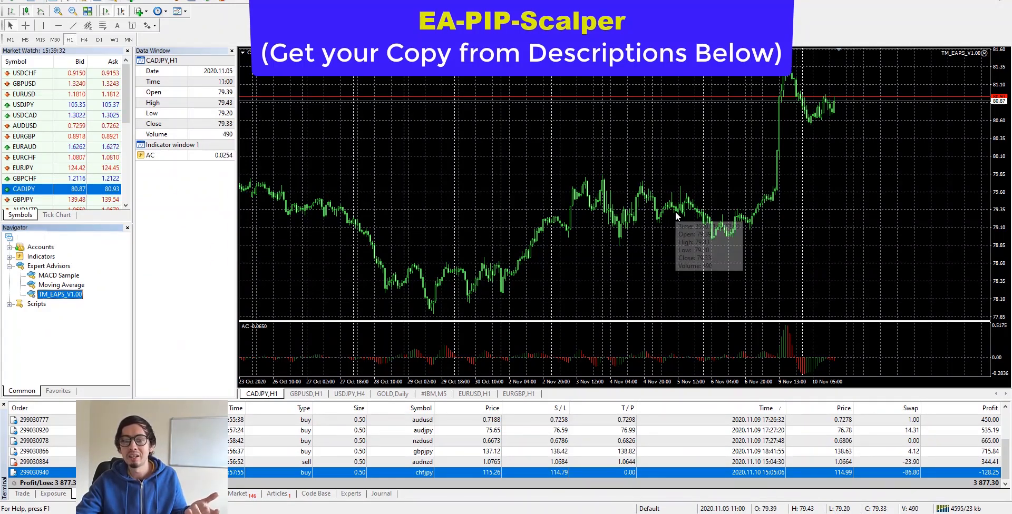
mouse_move(552, 295)
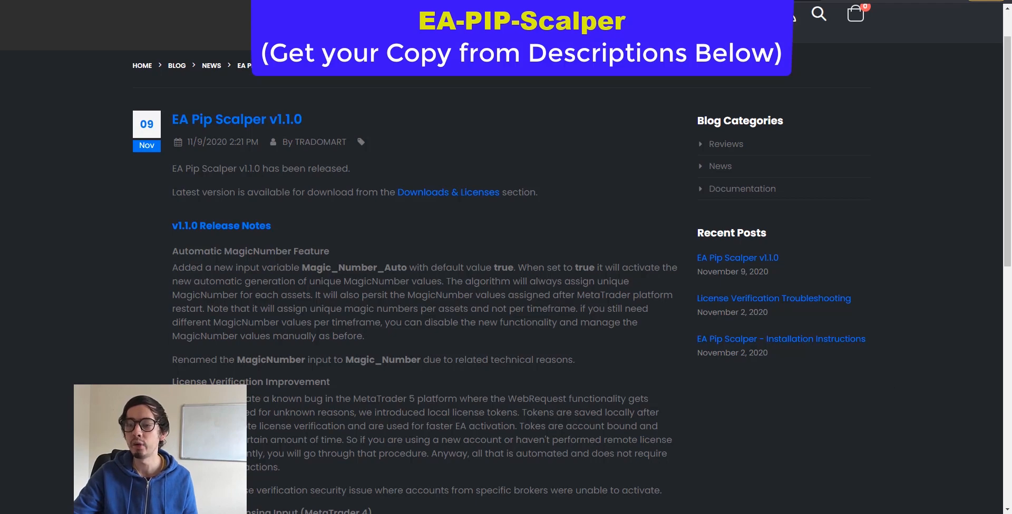
- Bring the v1.1.0 release notes into view and highlight the Magic_Number_Auto input name
scroll(down, 3)
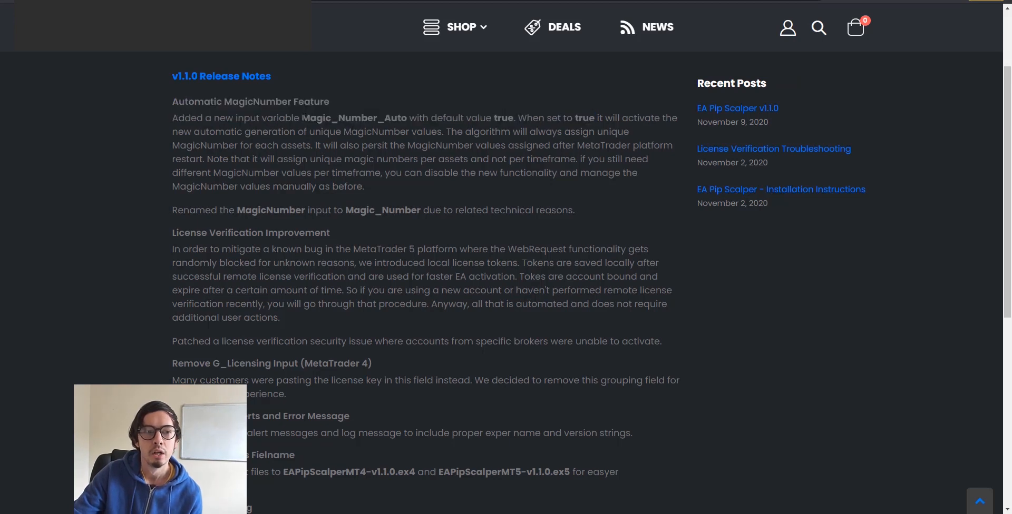
drag(179, 117, 299, 117)
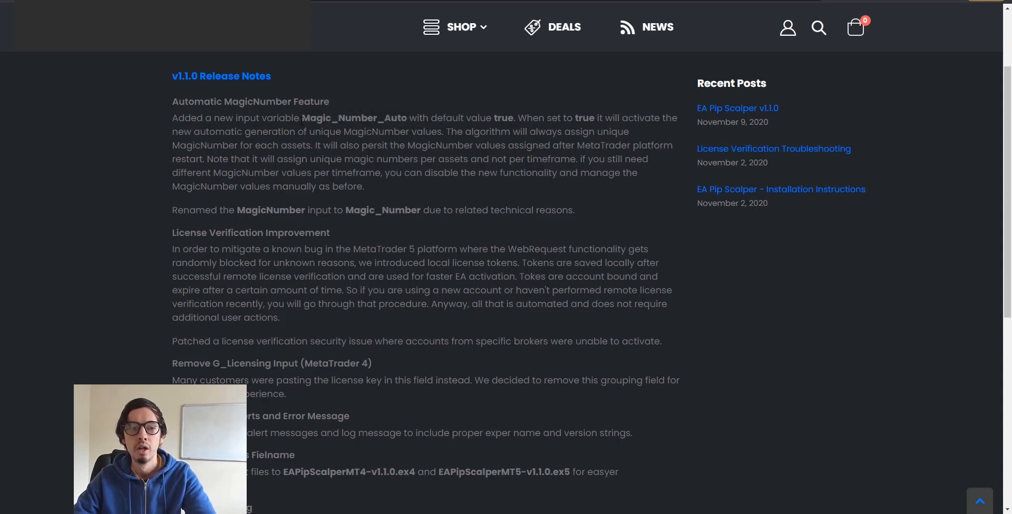
double_click(354, 118)
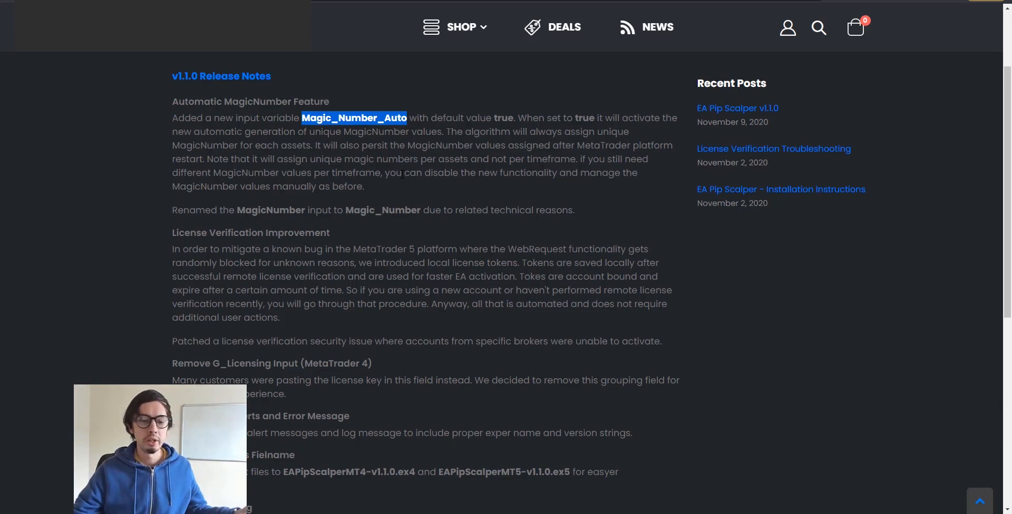
- Highlight the renamed Magic_Number input in the rename line of the release notes
key(alt+tab)
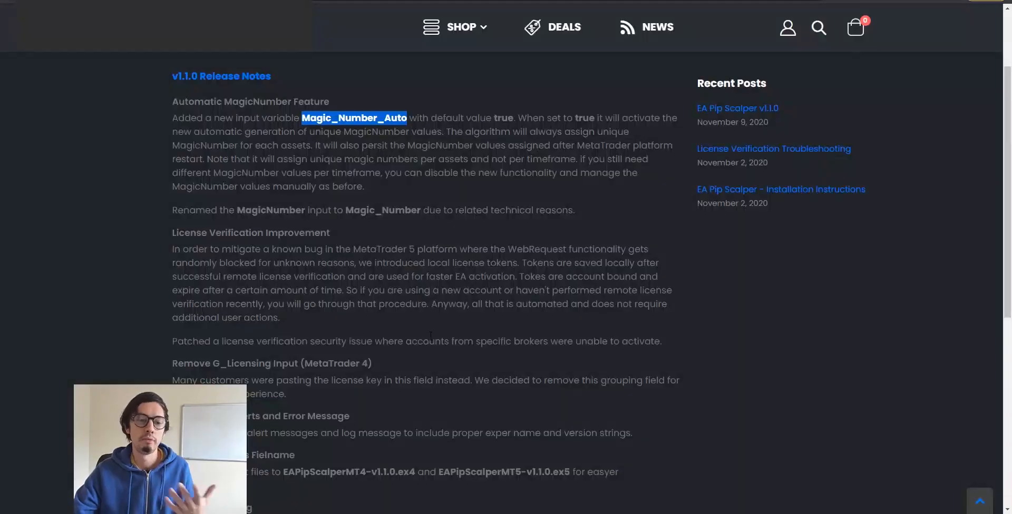
mouse_move(532, 377)
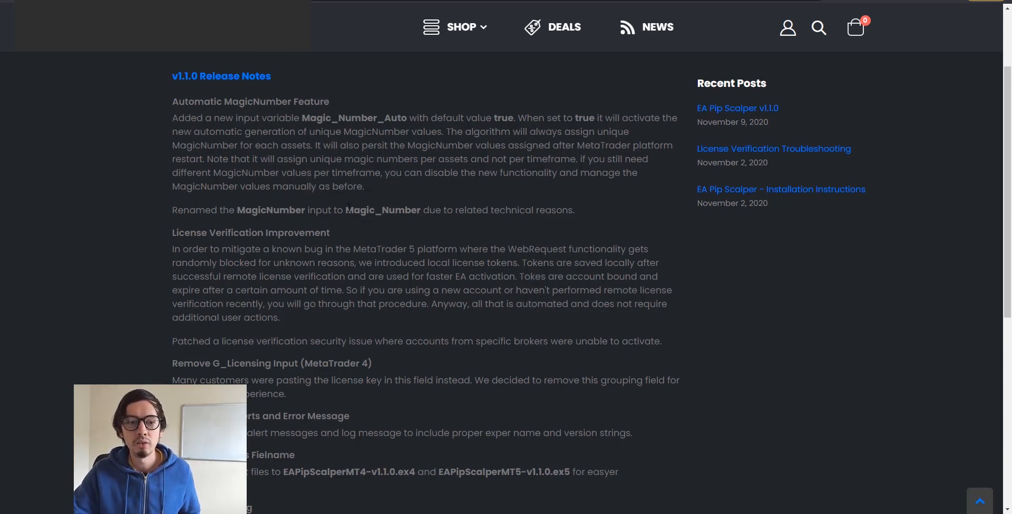
double_click(382, 209)
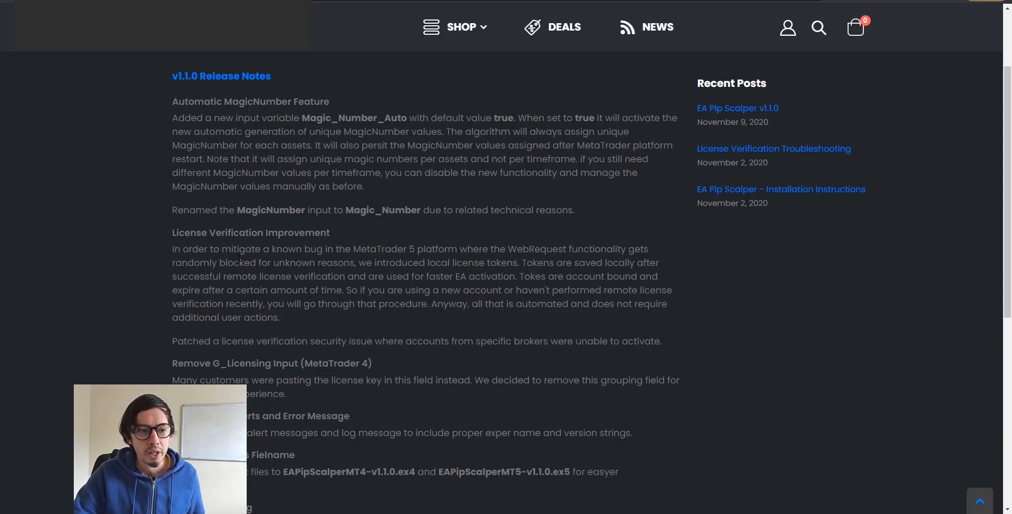
drag(179, 210, 297, 210)
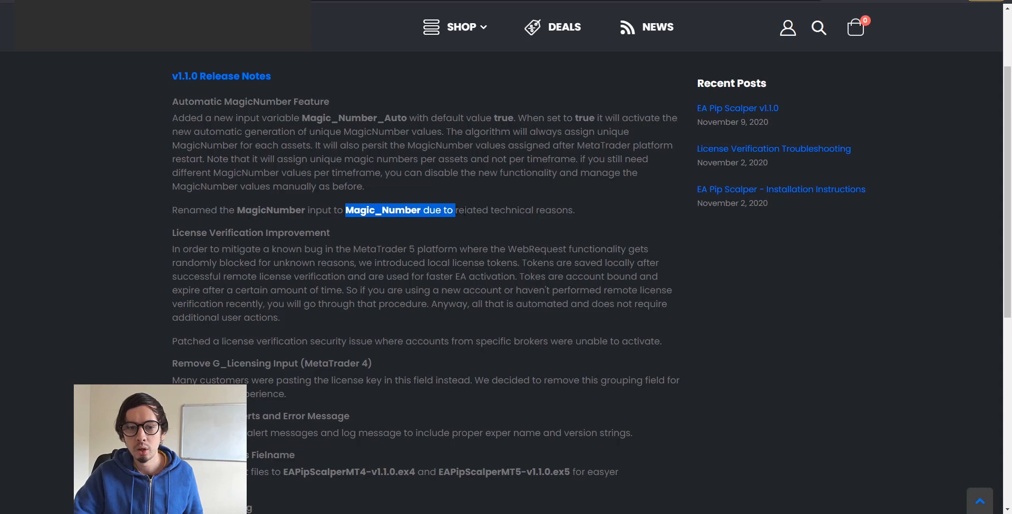
- Read down the release notes, highlighting the new-accounts re-verification sentence, to the Fix Version String item
scroll(down, 3)
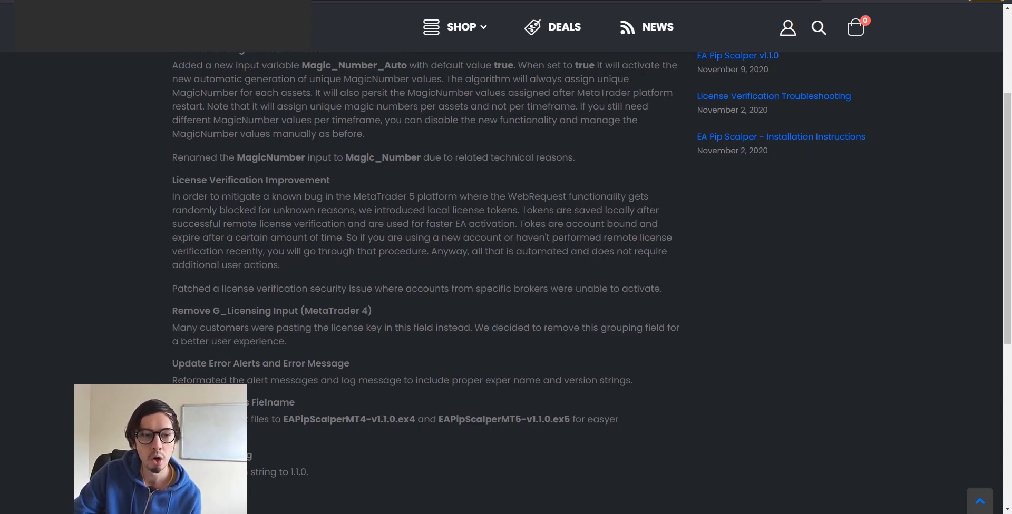
drag(244, 237, 280, 265)
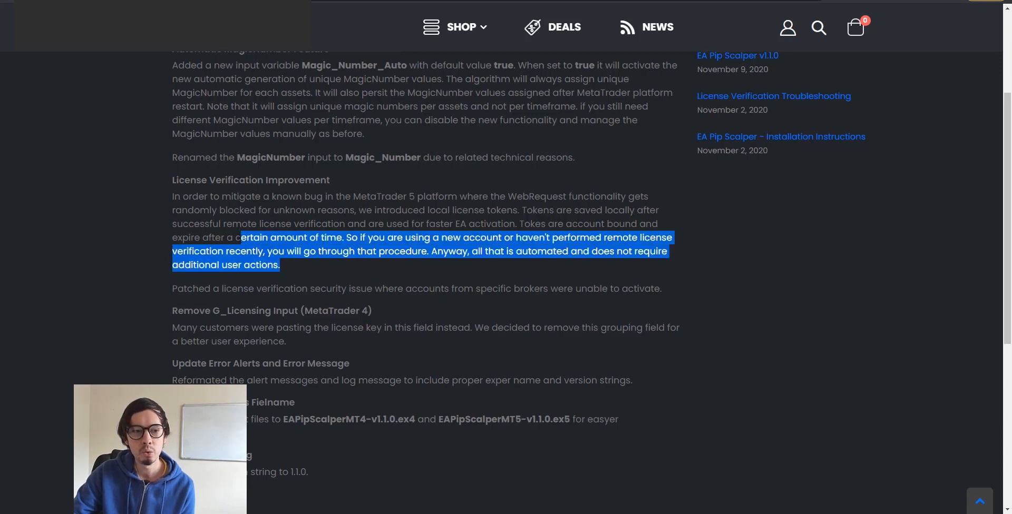
double_click(383, 196)
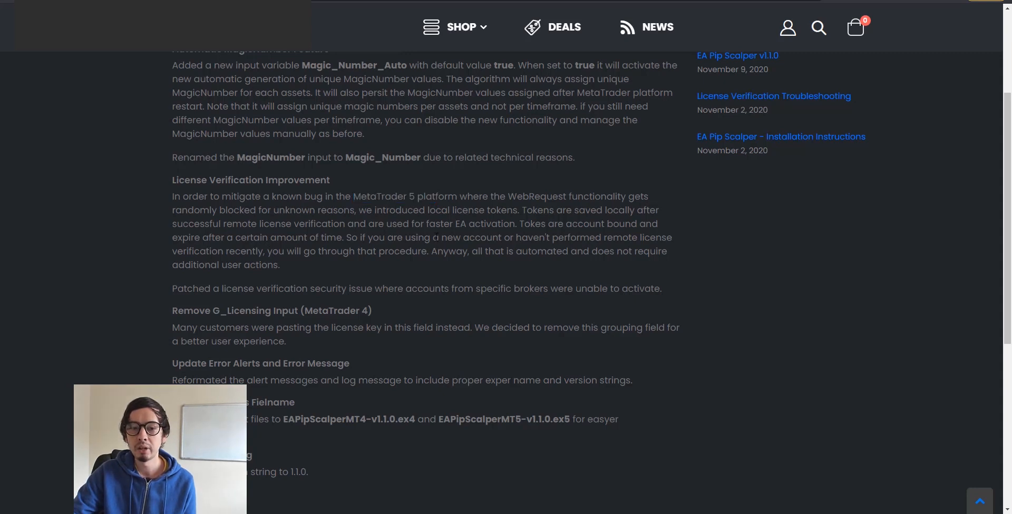
mouse_move(290, 269)
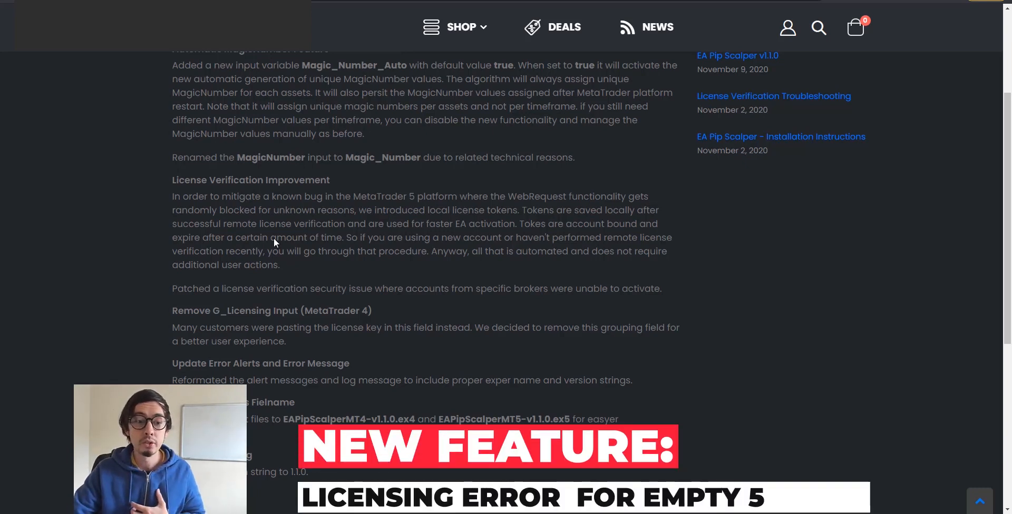
scroll(down, 3)
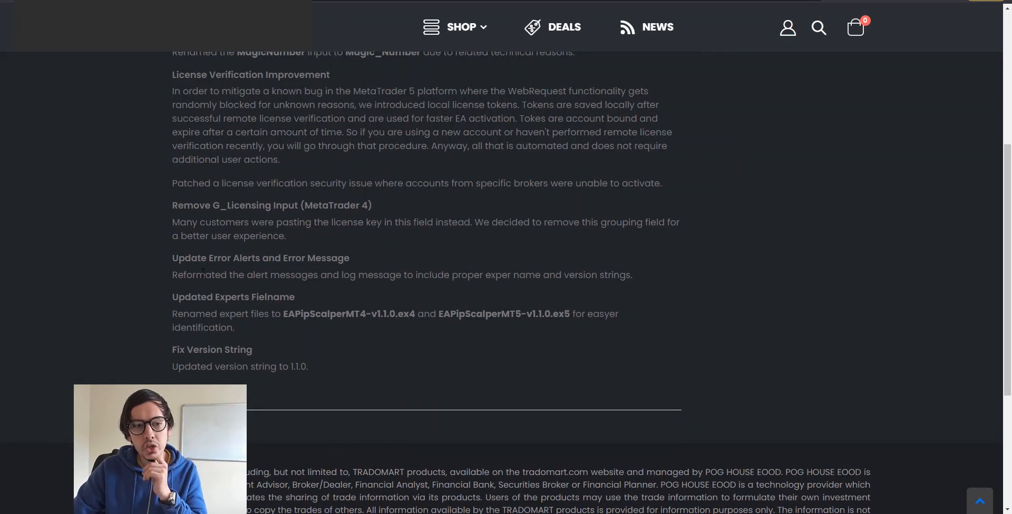
double_click(336, 205)
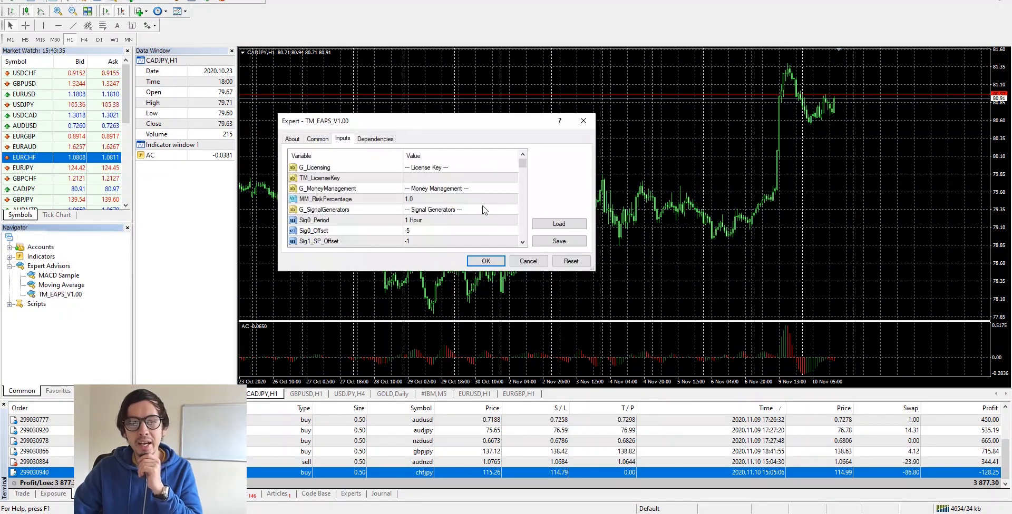
click(319, 177)
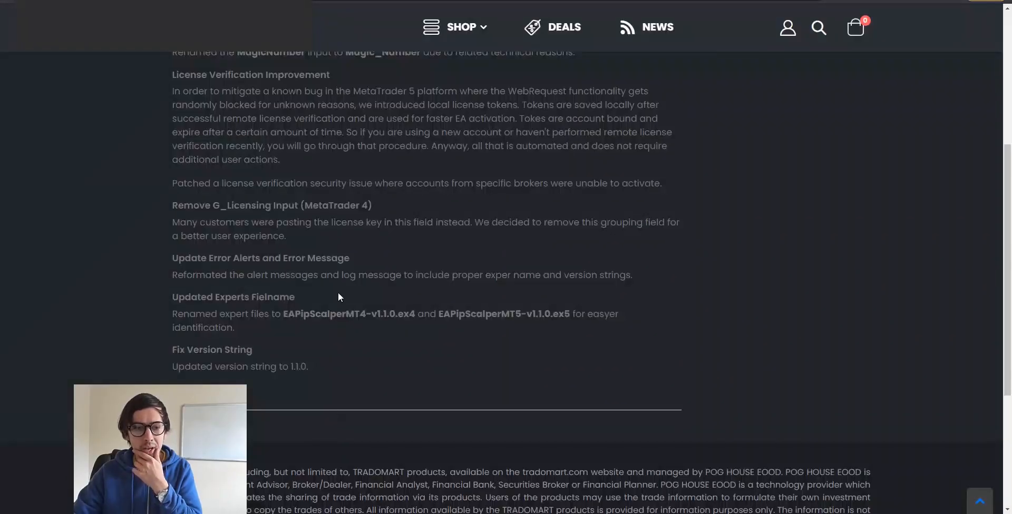
drag(200, 223, 280, 235)
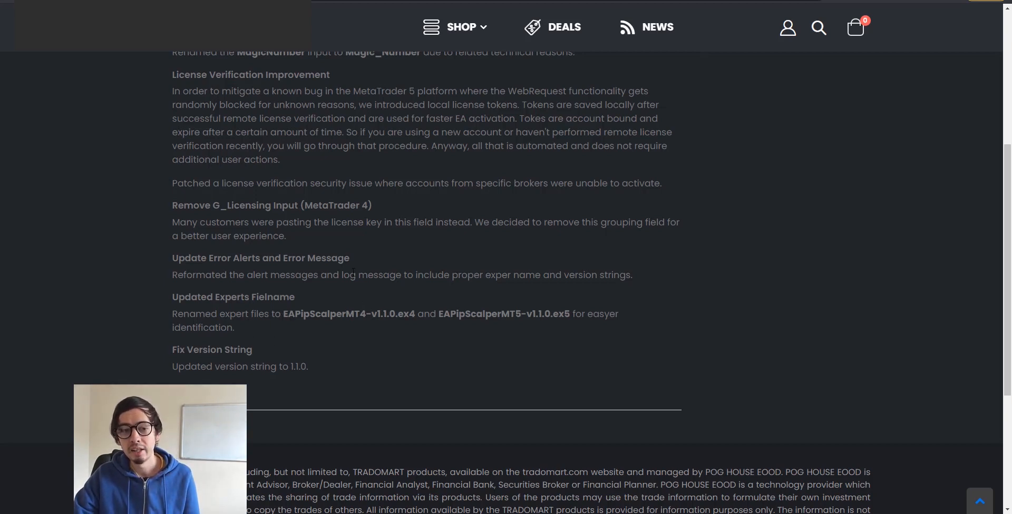
mouse_move(417, 361)
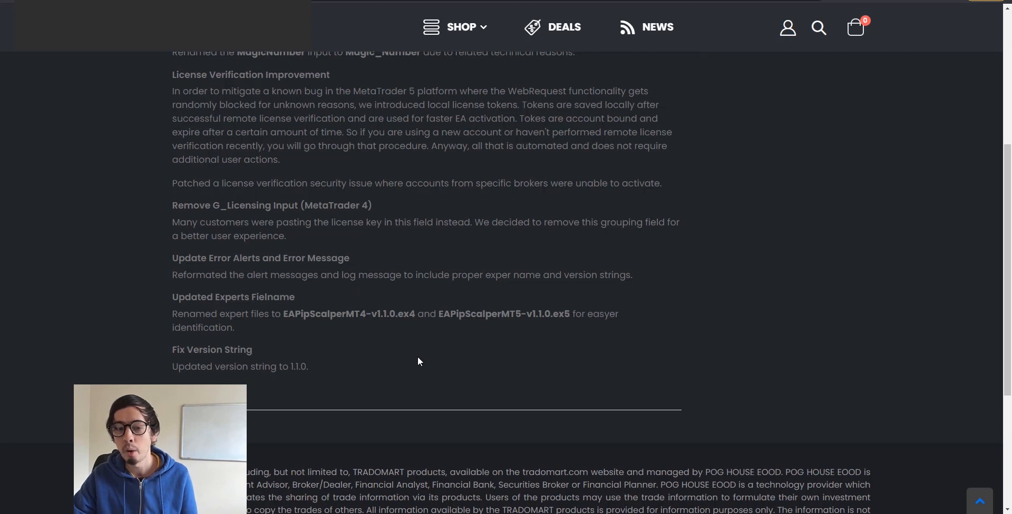
mouse_move(472, 349)
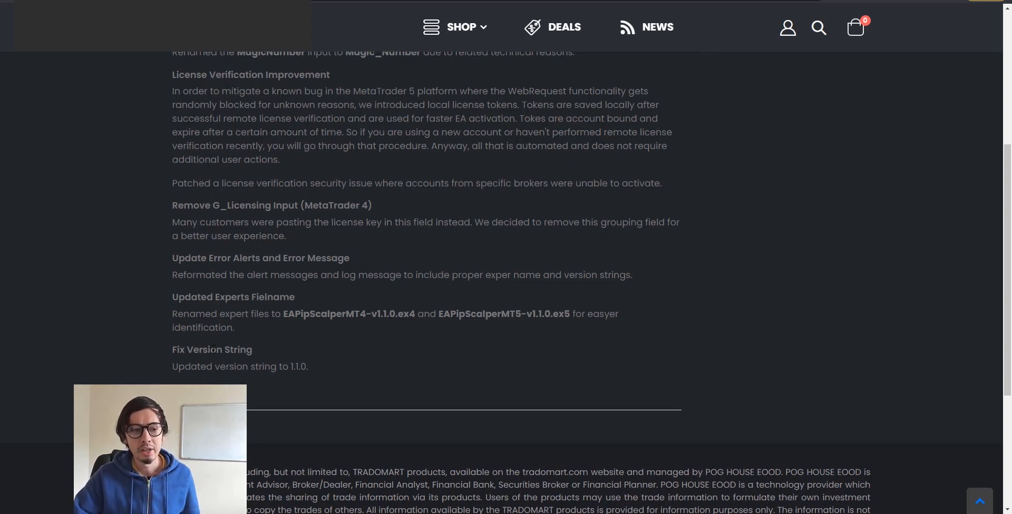
double_click(316, 314)
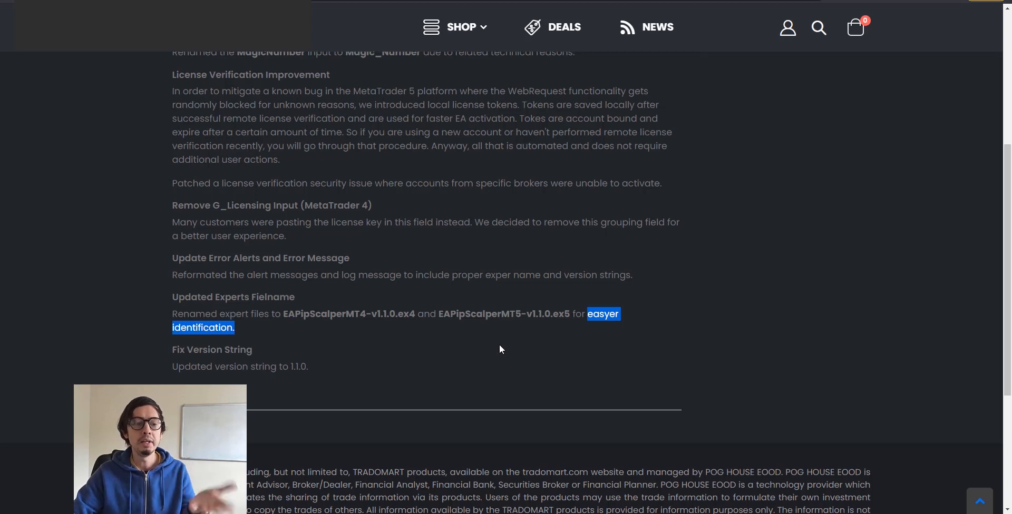
click(329, 337)
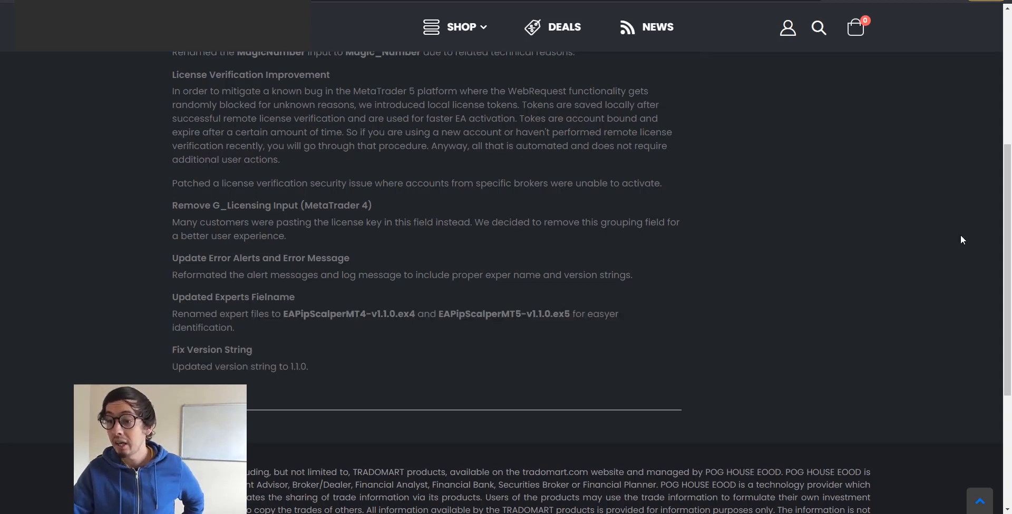
- Return to the top of the post and highlight the Downloads & Licenses note and Release Notes heading
scroll(up, 3)
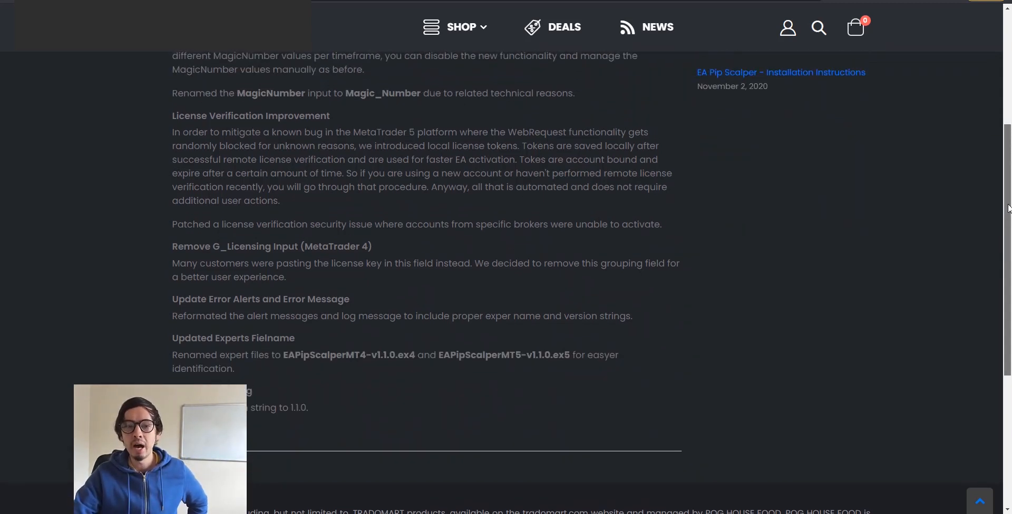
scroll(up, 3)
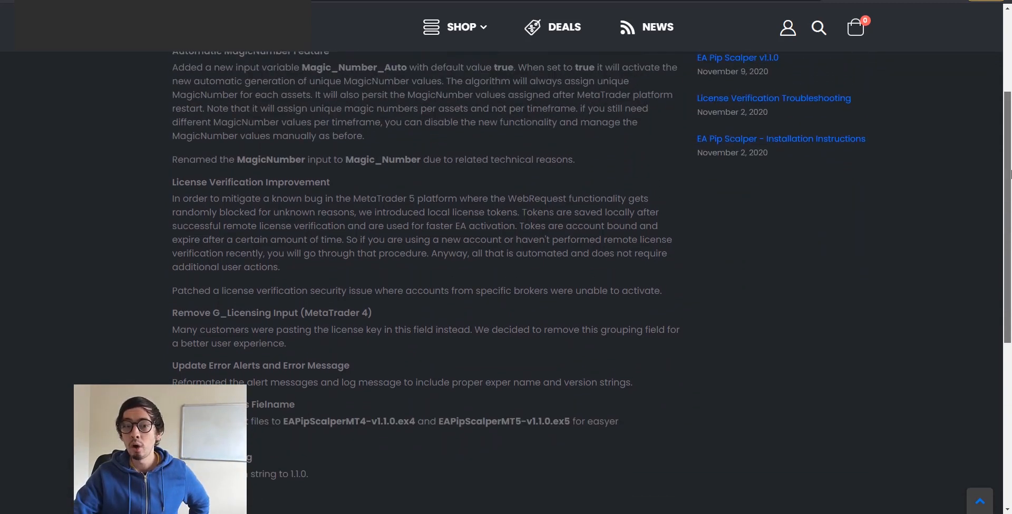
scroll(up, 3)
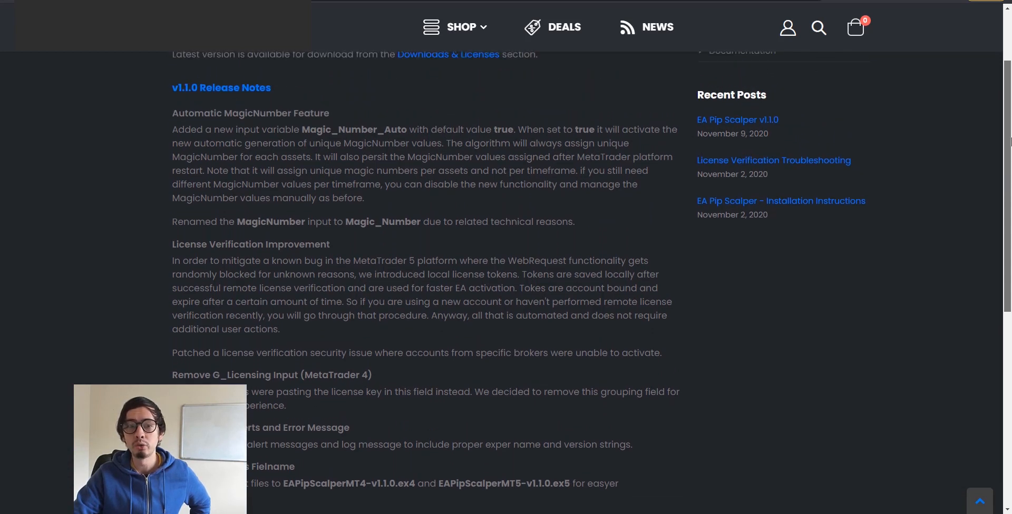
scroll(up, 3)
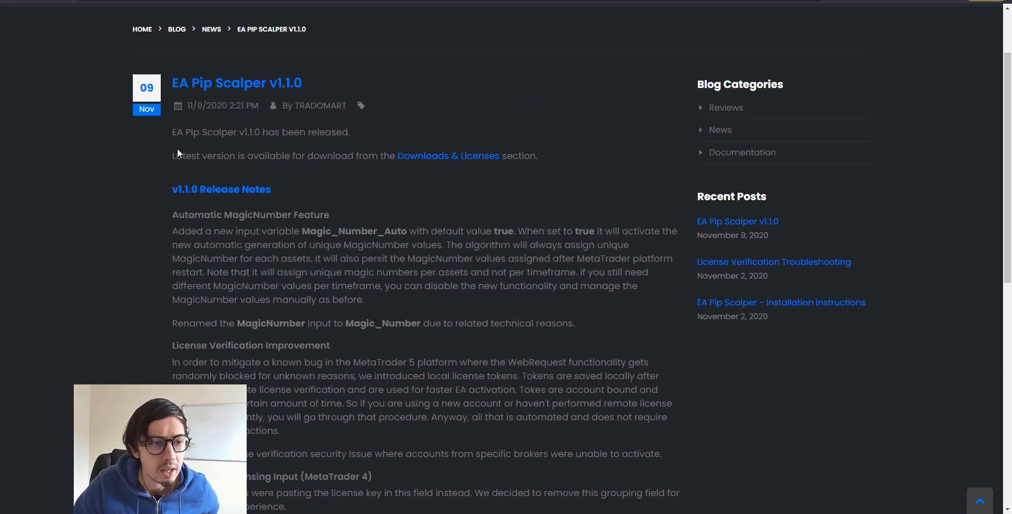
drag(171, 156, 270, 188)
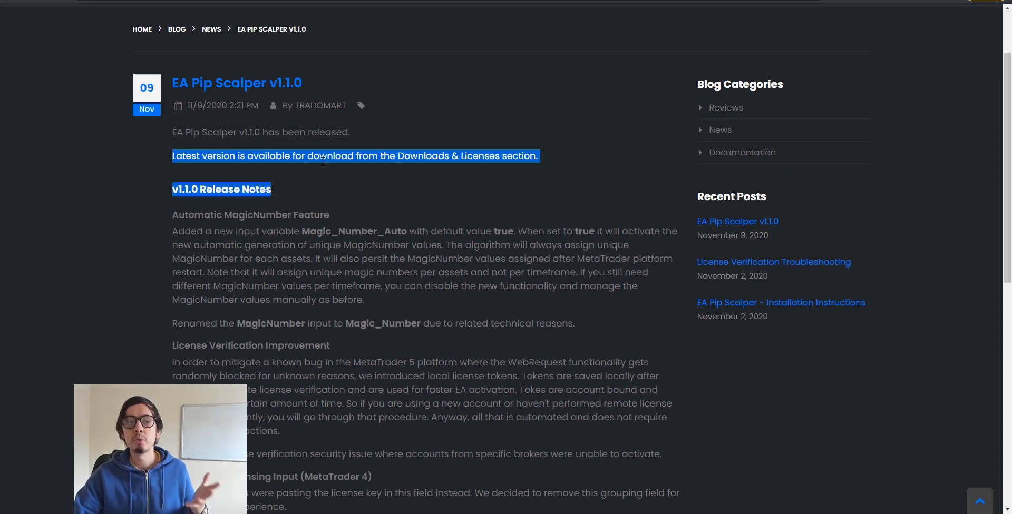
click(437, 174)
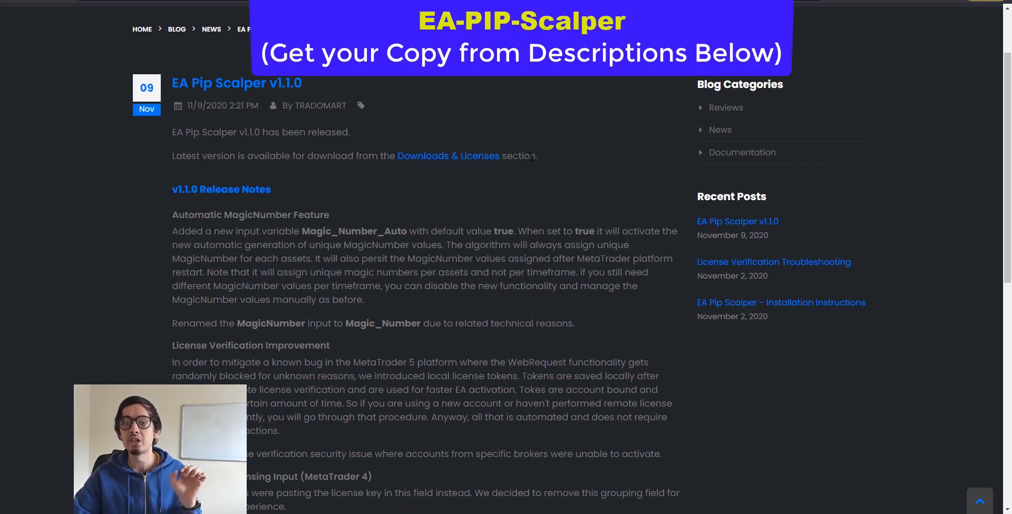
double_click(519, 156)
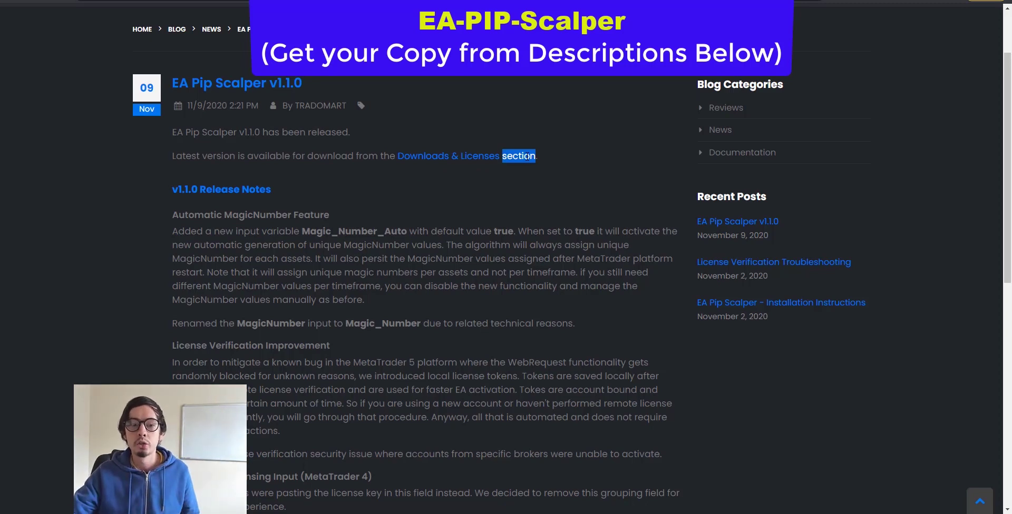
scroll(down, 3)
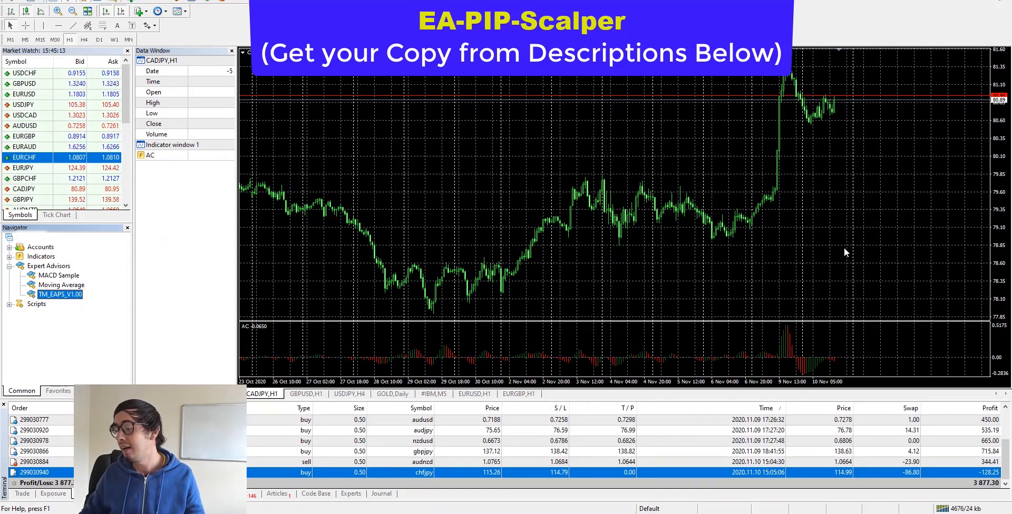
mouse_move(670, 270)
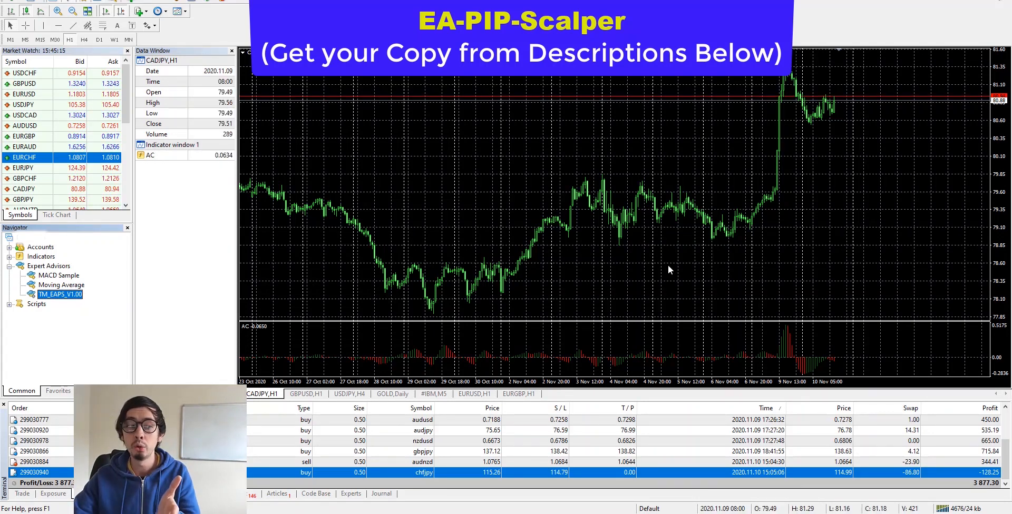
- Attach TM_EAPS_V1.00 to the CADJPY chart and start editing MM_RiskPercentage (1.0)
double_click(61, 294)
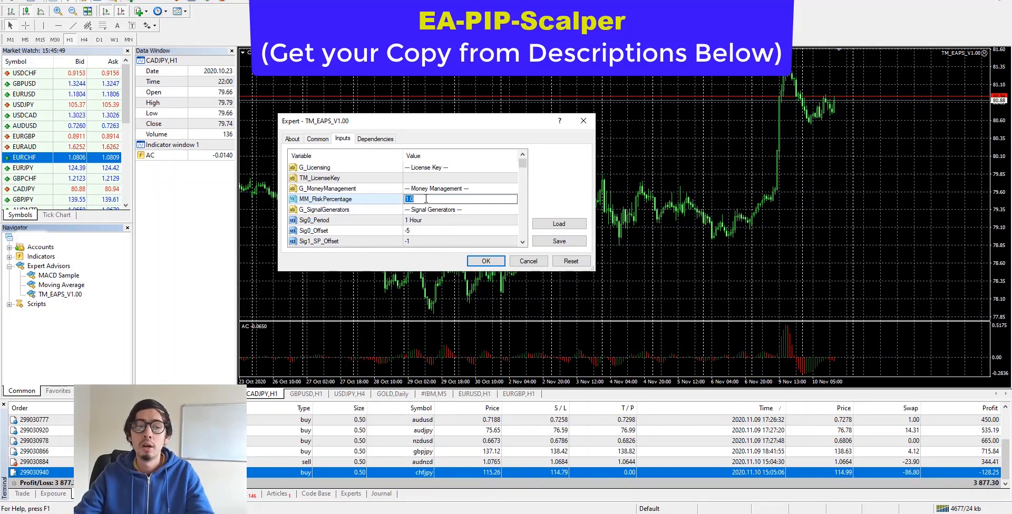
- Set MM_RiskPercentage to 5 and confirm the expert settings with OK
text(5)
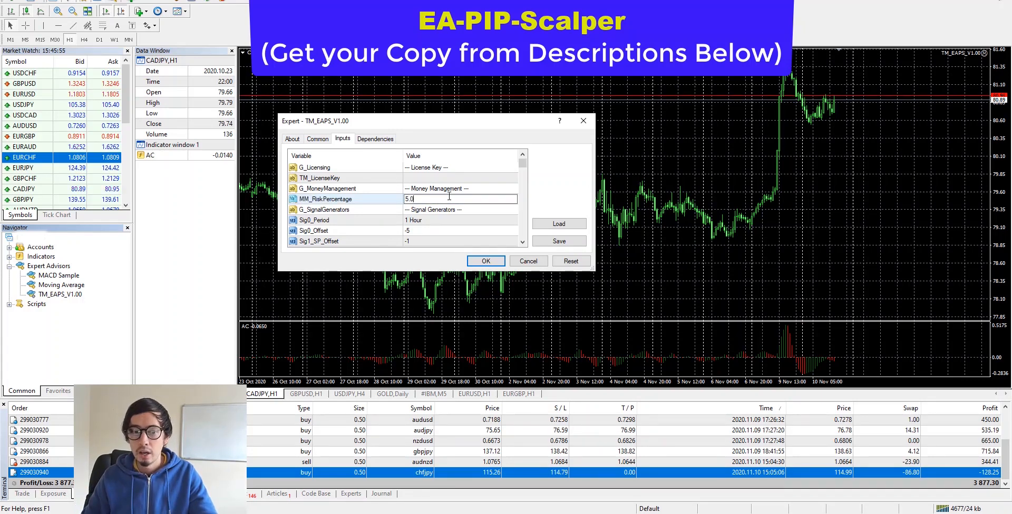
click(485, 261)
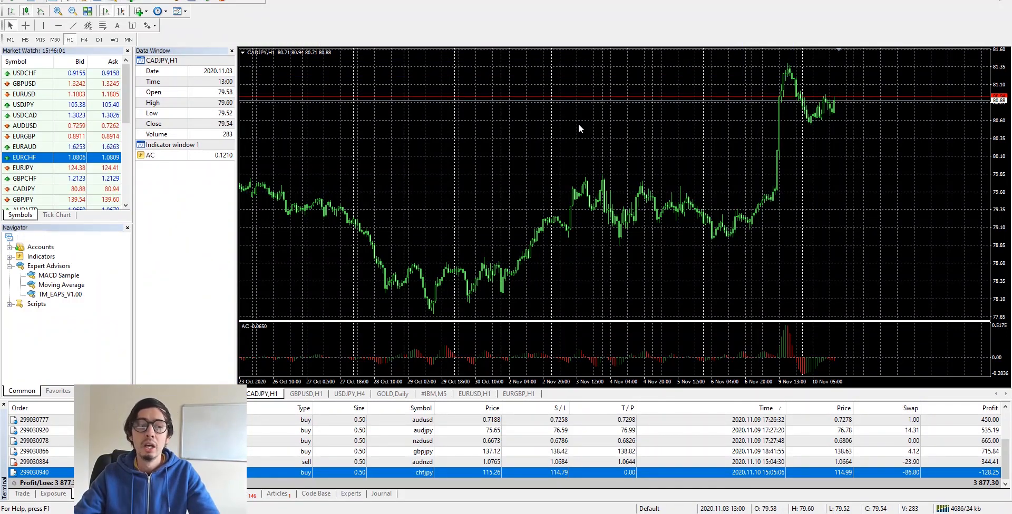
mouse_move(443, 175)
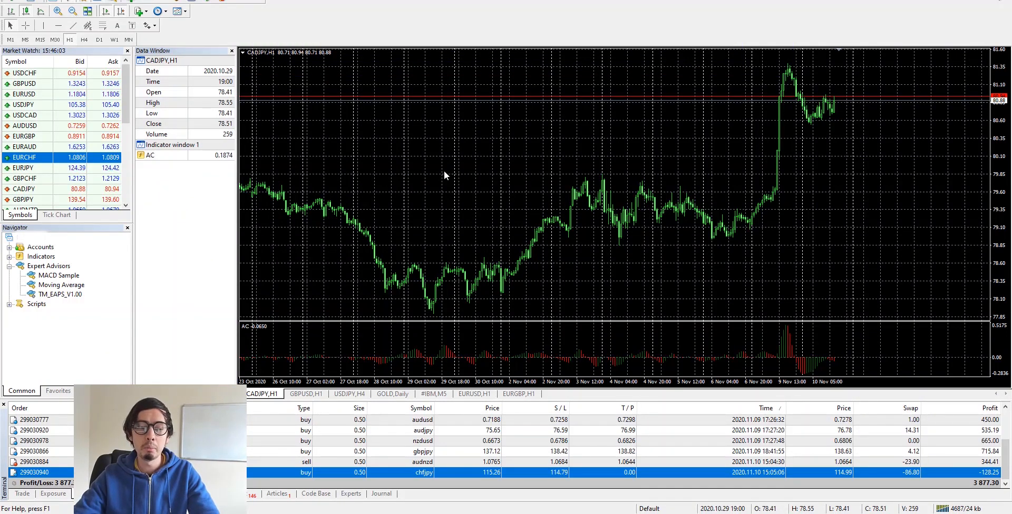